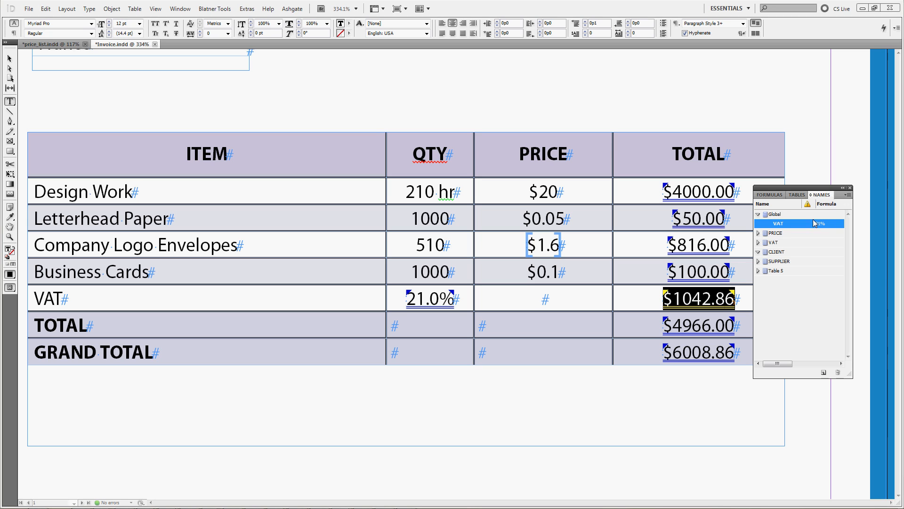
{"action": "mouse_move", "coordinate": [703, 231]}
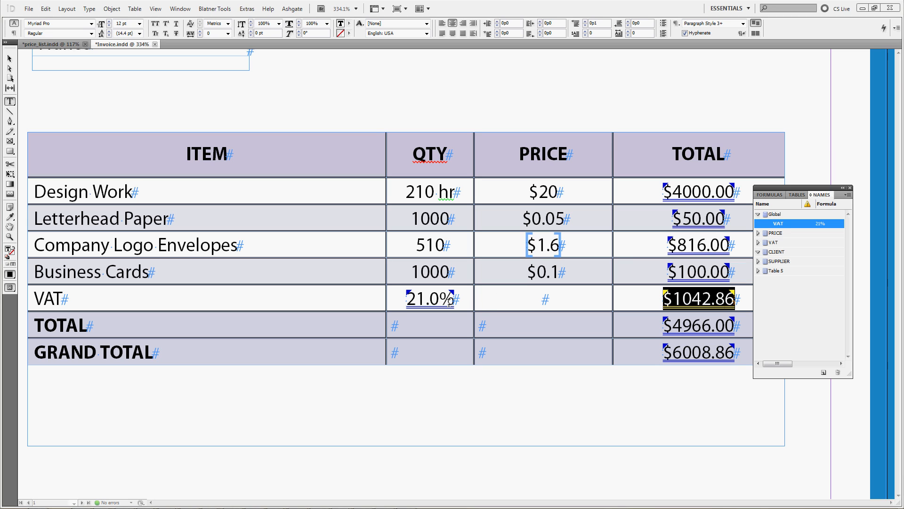
{"action": "mouse_move", "coordinate": [324, 264]}
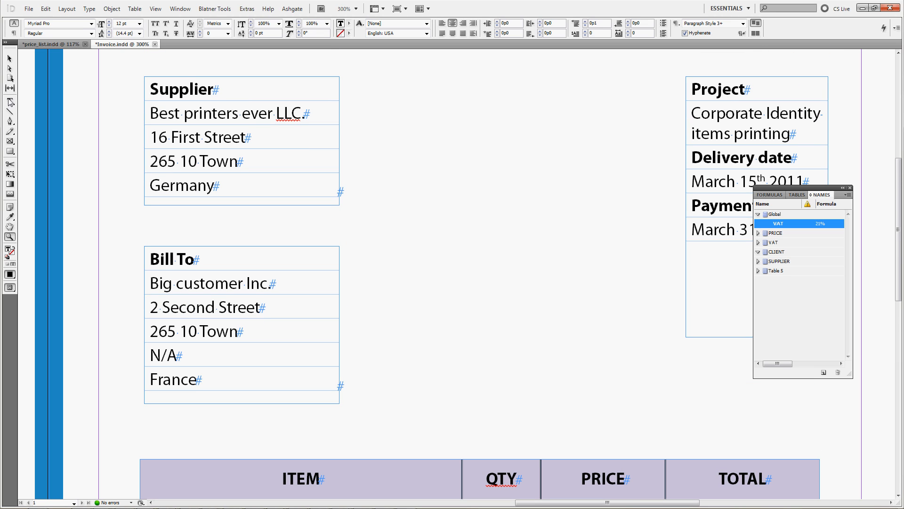
Review the client table's country entry (France) and its N/A entry before building the formula.
{"action": "double_click", "coordinate": [182, 186]}
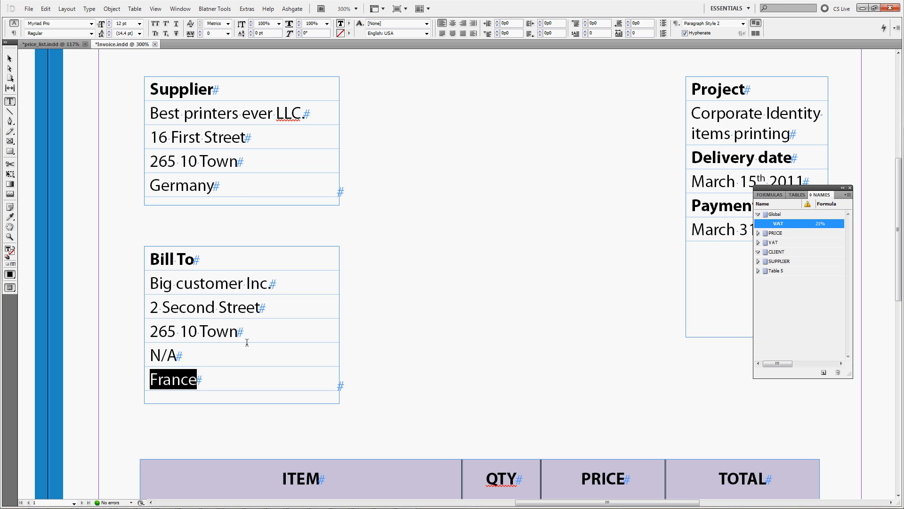
{"action": "left_click", "coordinate": [171, 354]}
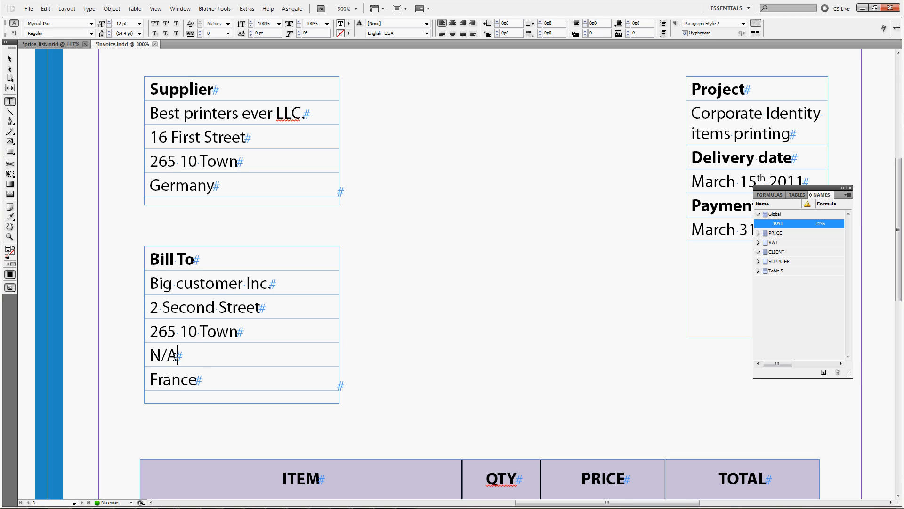
{"action": "double_click", "coordinate": [163, 355]}
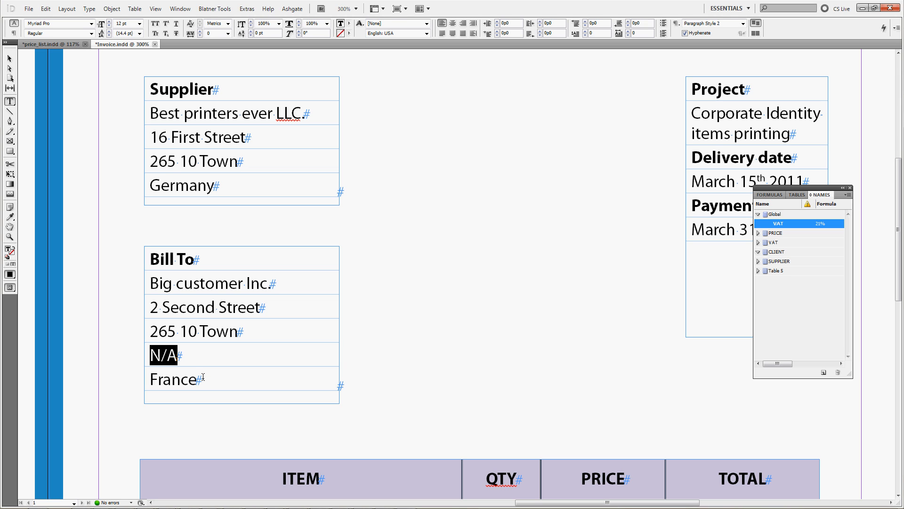
{"action": "scroll", "scroll_direction": "down", "scroll_amount": 3}
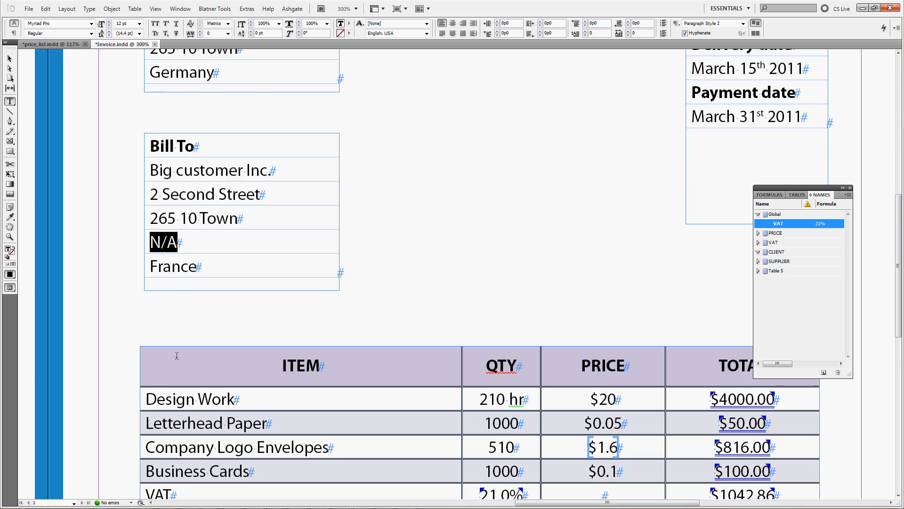
{"action": "scroll", "scroll_direction": "down", "scroll_amount": 3}
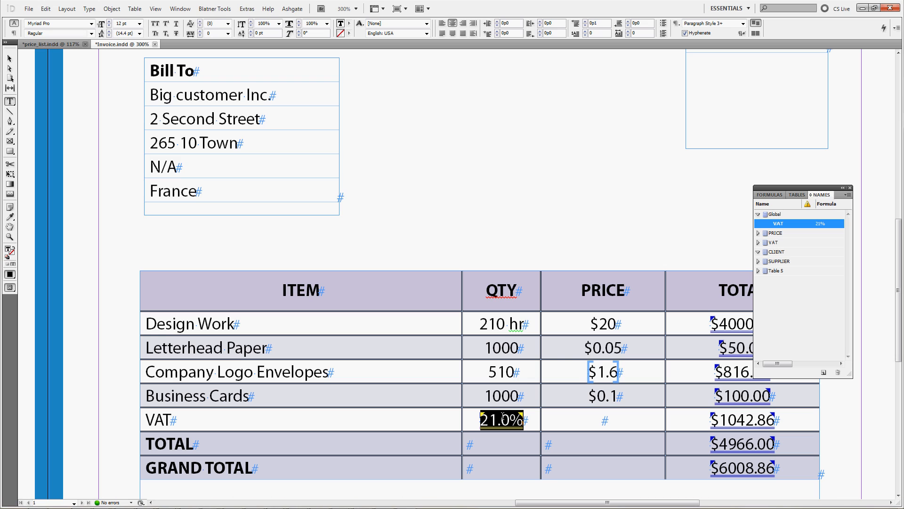
Give the VAT cell the formula IF("CLIENT".A5="N/A","21%"…), still showing 21.0%.
{"action": "left_click", "coordinate": [770, 194]}
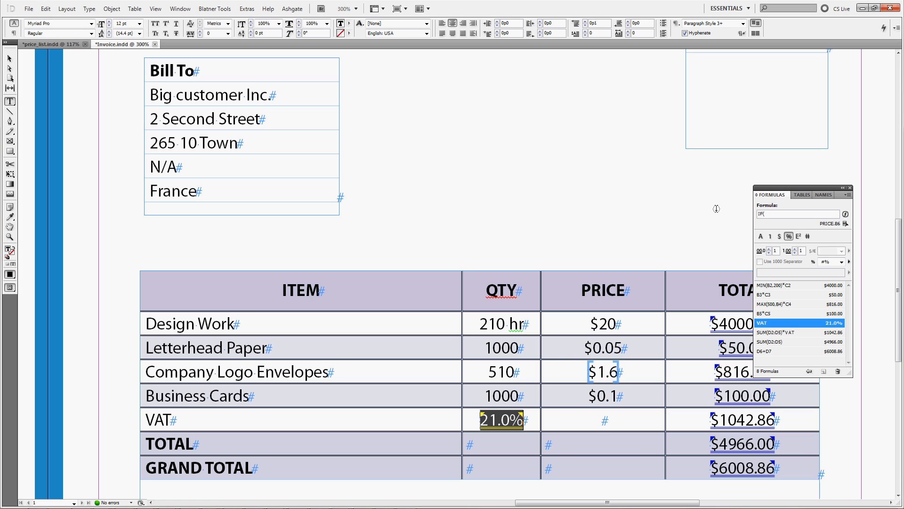
{"action": "mouse_move", "coordinate": [192, 167]}
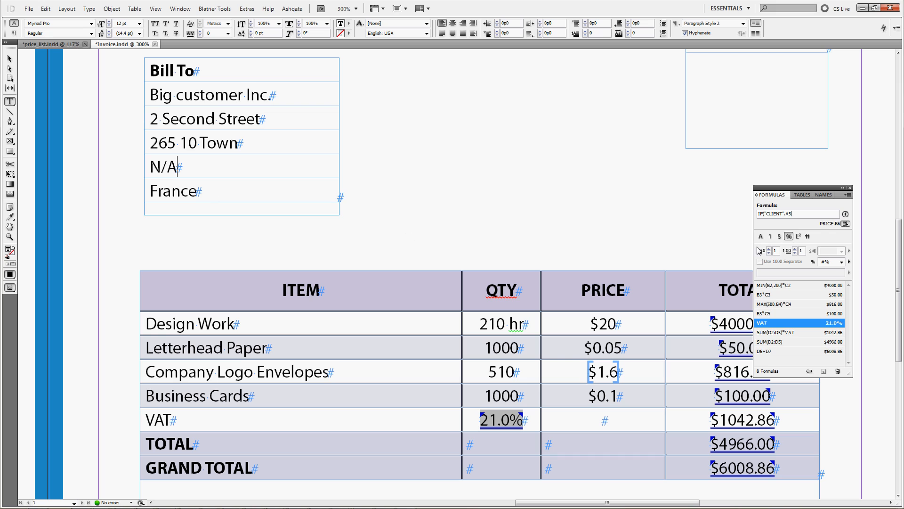
{"action": "mouse_move", "coordinate": [807, 216]}
{"action": "type", "text": "="}
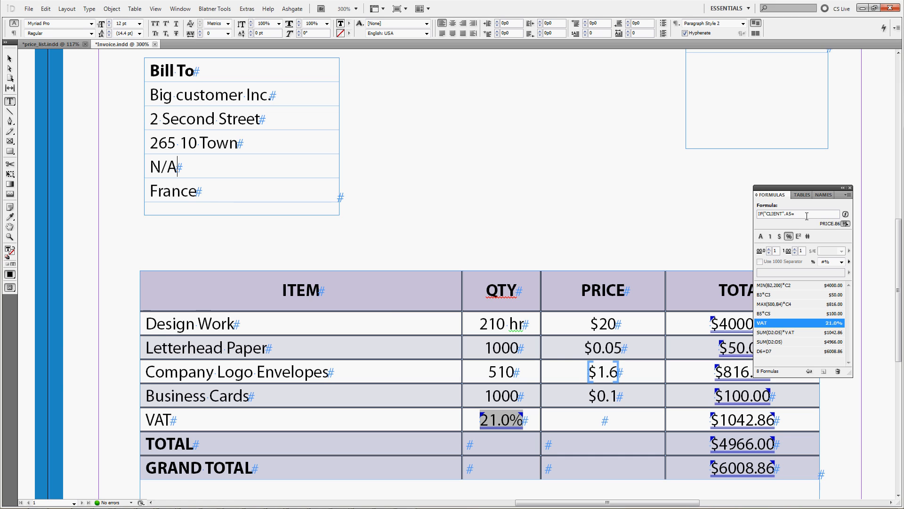
{"action": "type", "text": "\"N"}
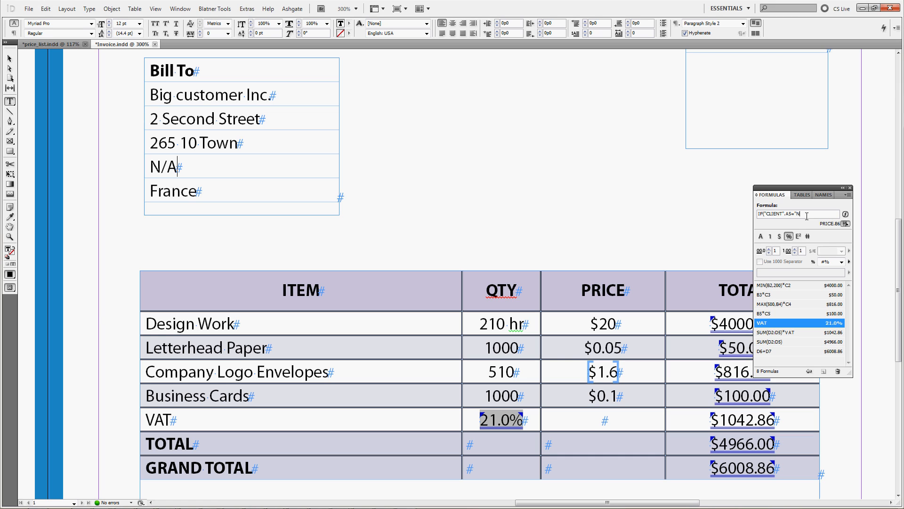
{"action": "type", "text": "/A"}
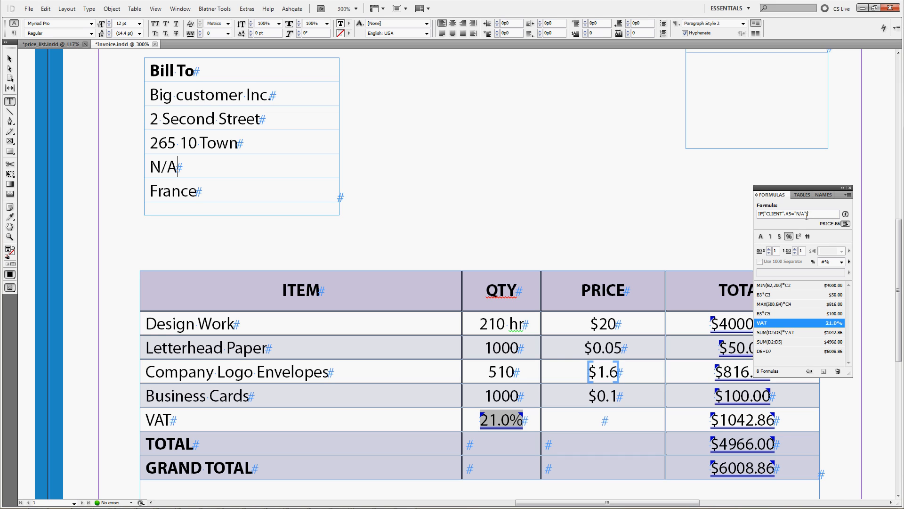
{"action": "type", "text": "21"}
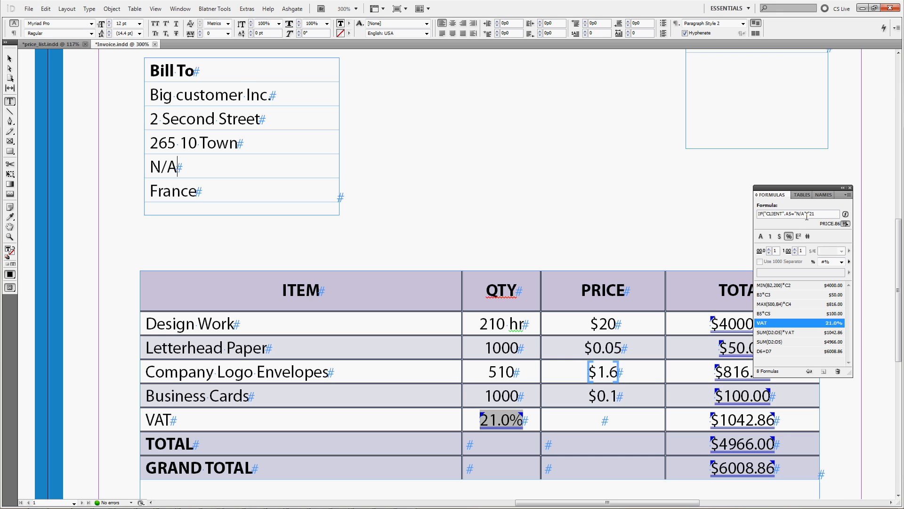
{"action": "type", "text": "%\""}
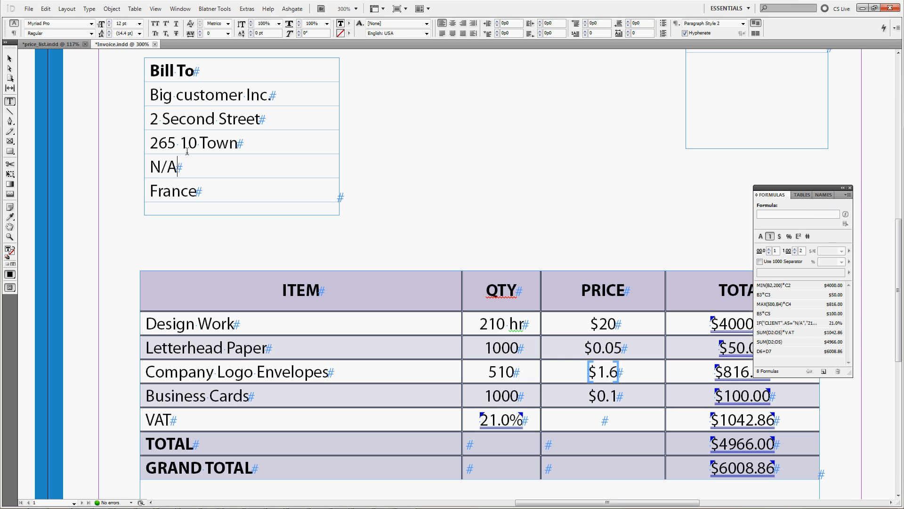
{"action": "double_click", "coordinate": [163, 167]}
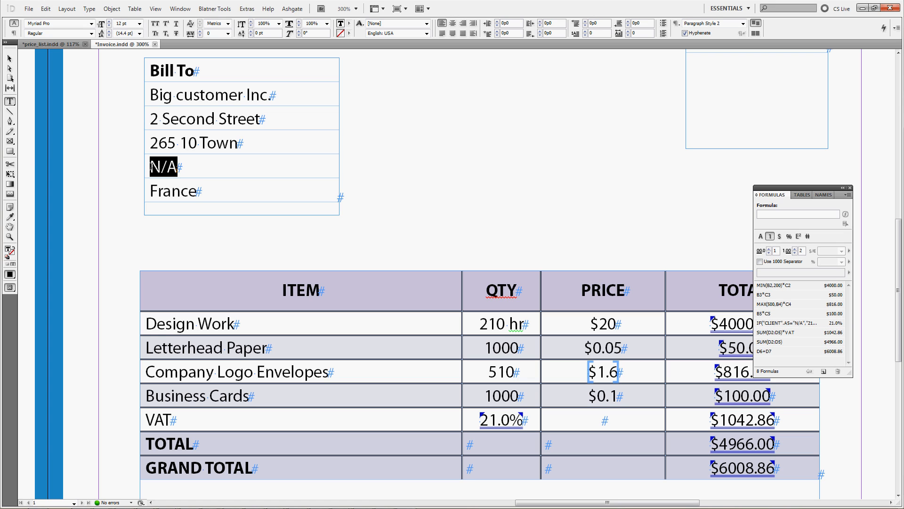
{"action": "type", "text": "FR"}
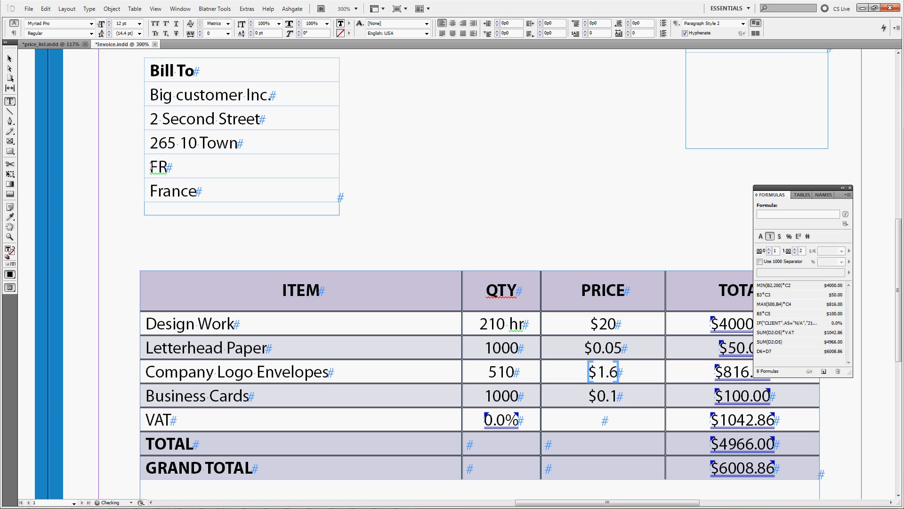
{"action": "type", "text": "1"}
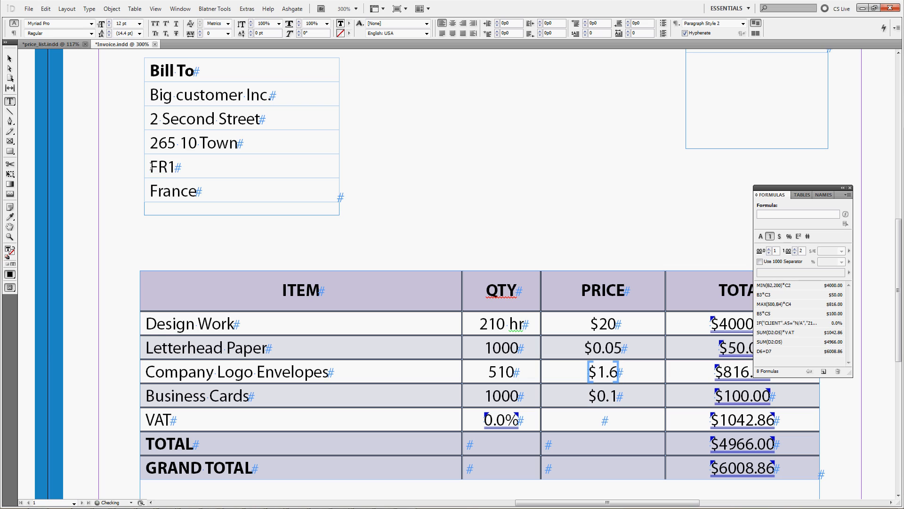
{"action": "type", "text": "246789"}
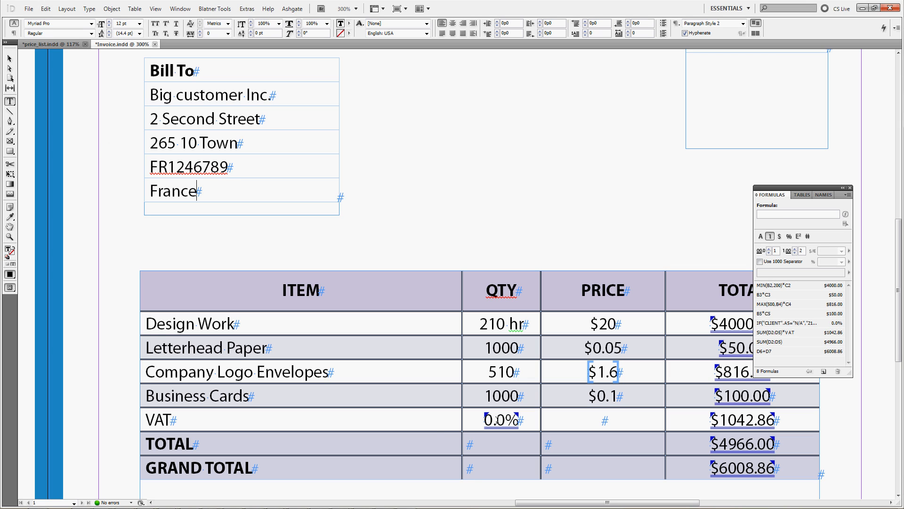
{"action": "triple_click", "coordinate": [190, 167]}
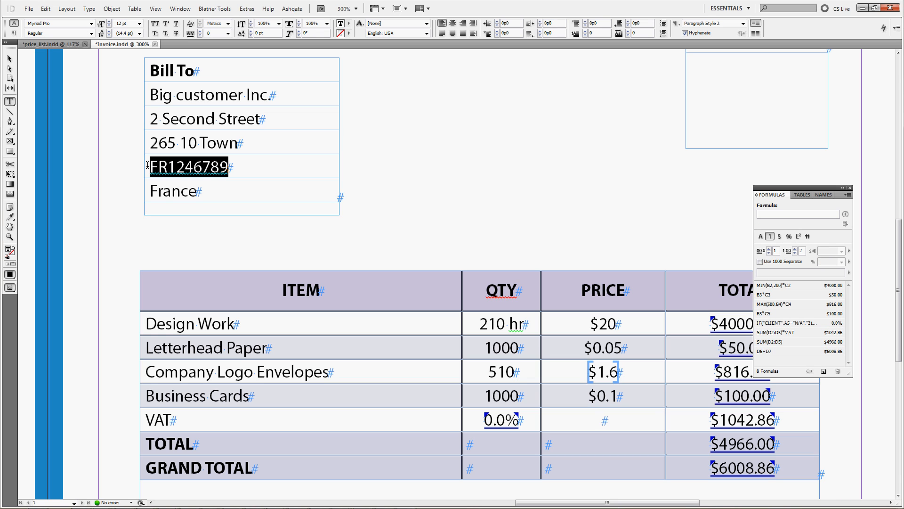
{"action": "type", "text": "N?A"}
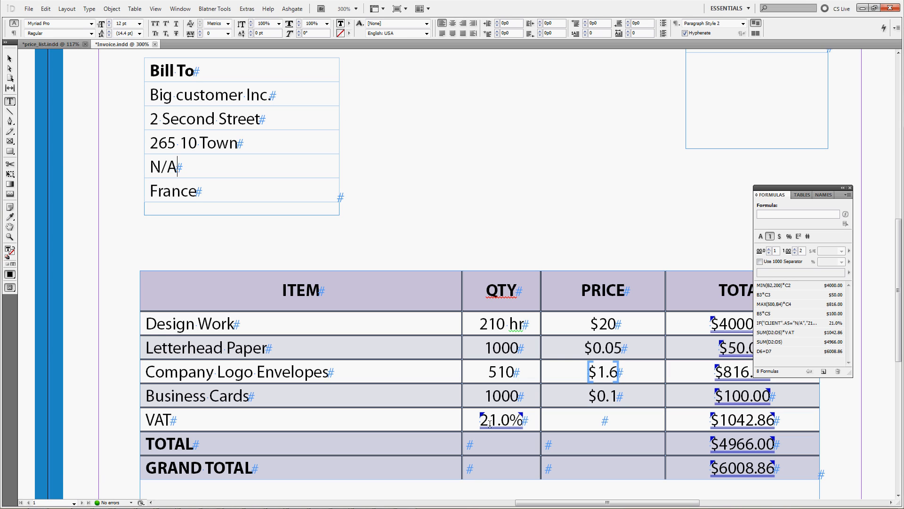
{"action": "left_click", "coordinate": [798, 322]}
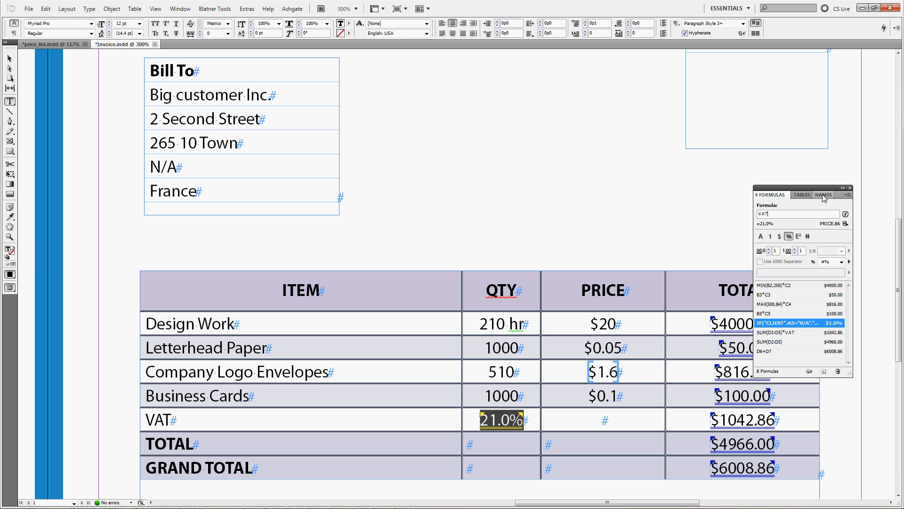
Redefine the global name VAT as IF("CLIENT".A5="N/A","21%","0%").
{"action": "left_click", "coordinate": [822, 195]}
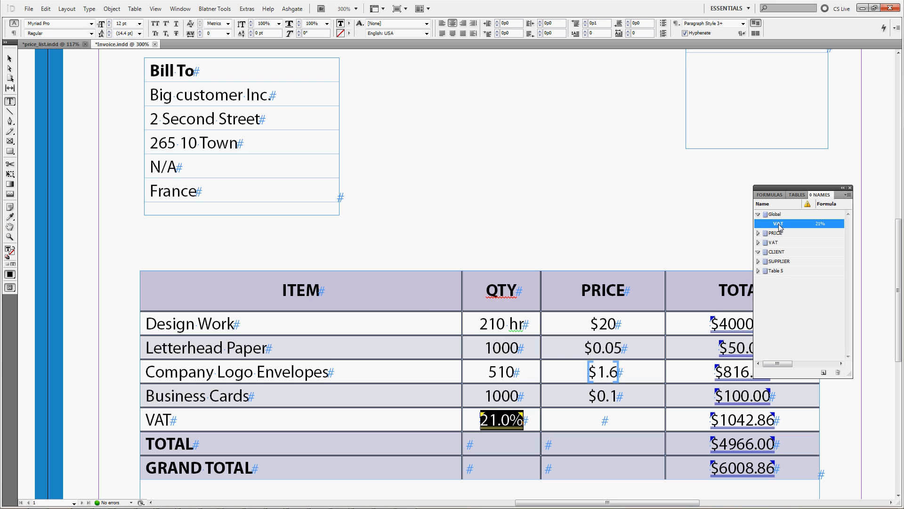
{"action": "double_click", "coordinate": [778, 223]}
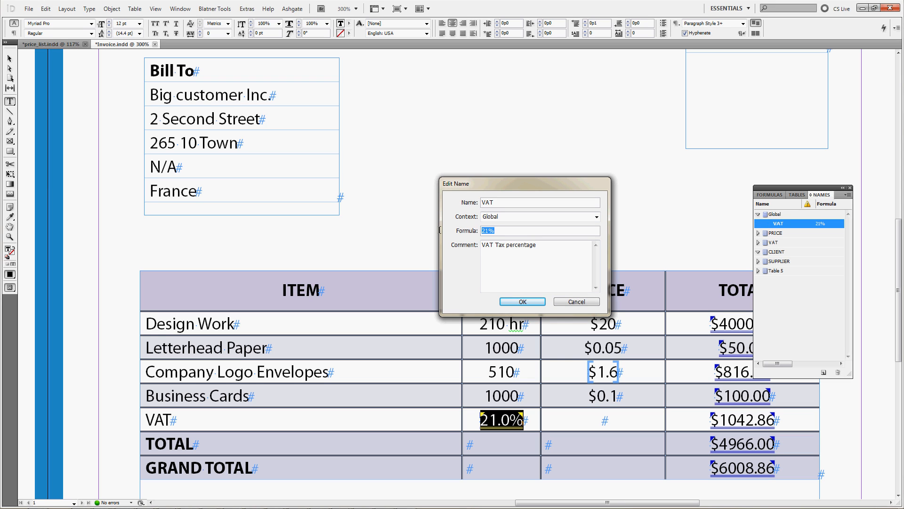
{"action": "type", "text": "IF(\"CLIENT\".A5=\"N/A\",\"21%\",\"0%\")"}
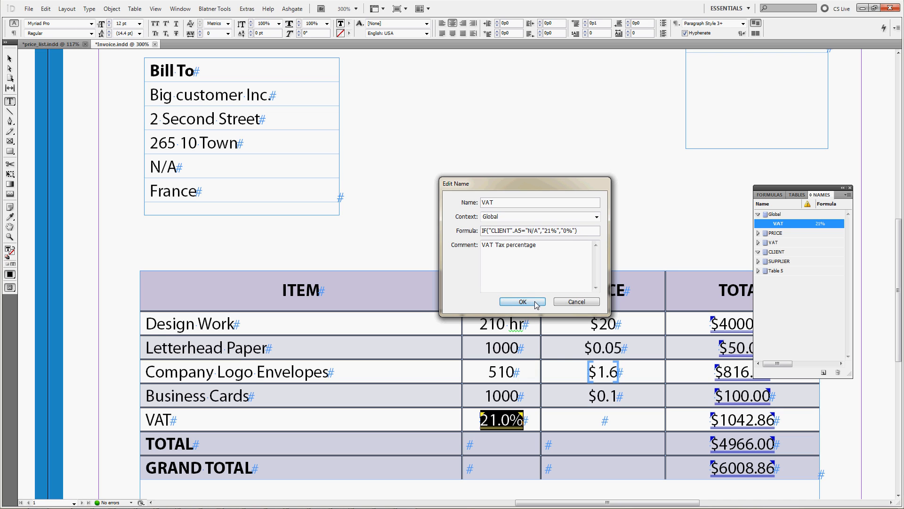
{"action": "left_click", "coordinate": [521, 301]}
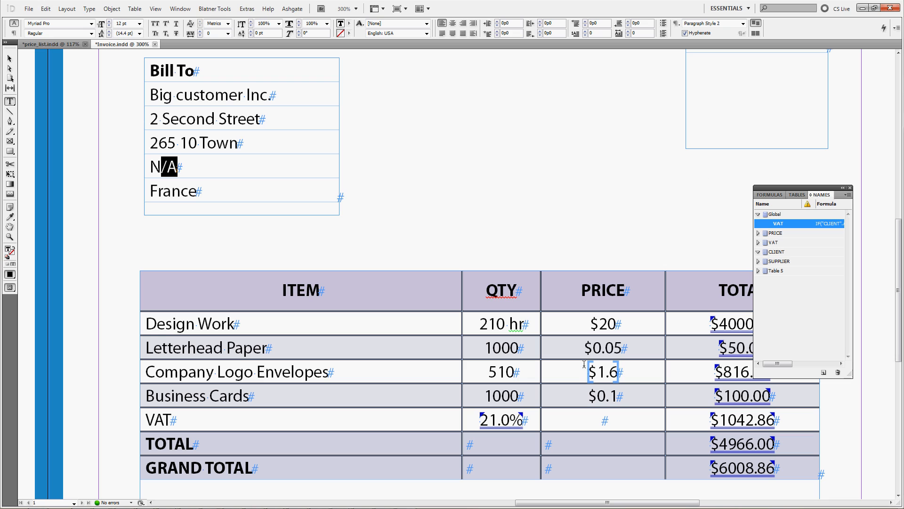
Set the client's country to Germany and VAT number to DE123456, bringing the VAT cell to 0.0%.
{"action": "left_click", "coordinate": [768, 194]}
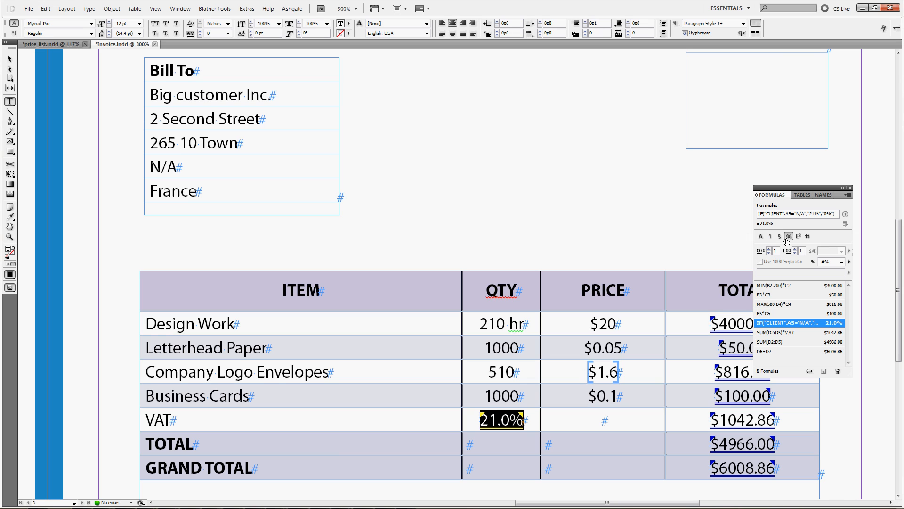
{"action": "mouse_move", "coordinate": [841, 217]}
{"action": "type", "text": "FR"}
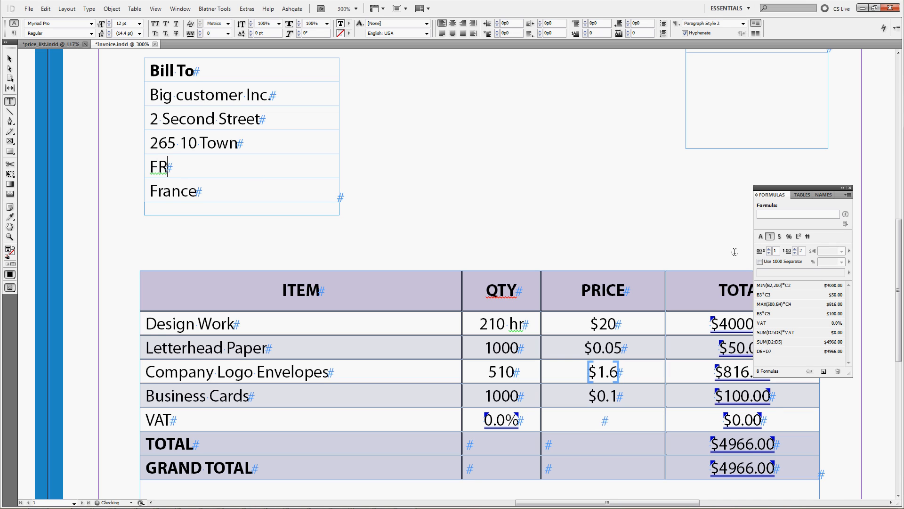
{"action": "type", "text": "123456"}
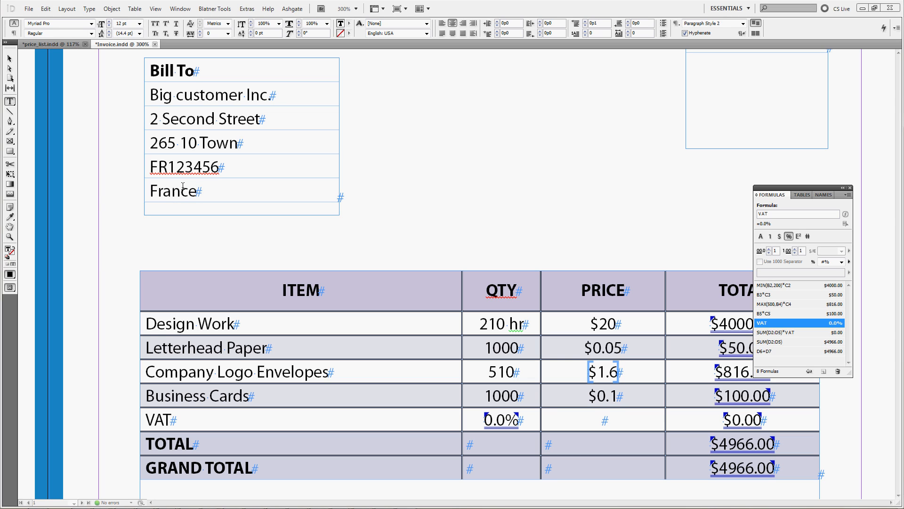
{"action": "double_click", "coordinate": [172, 190]}
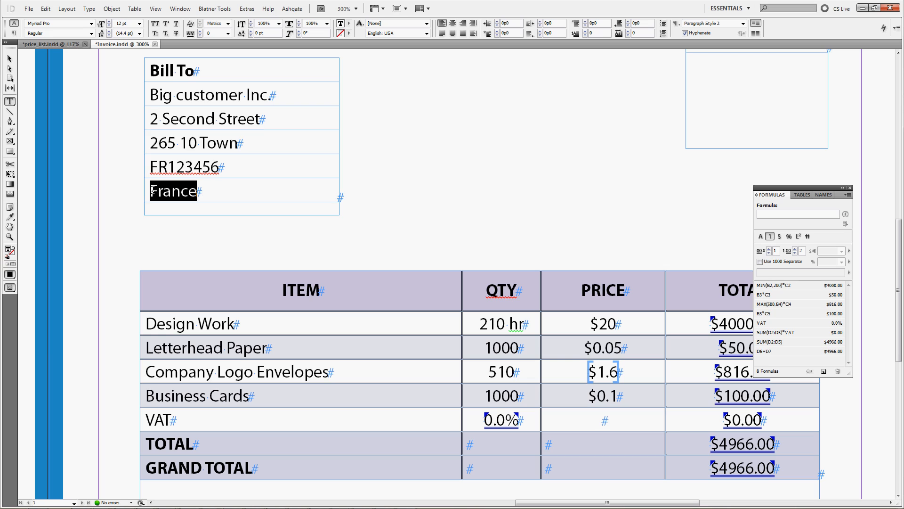
{"action": "type", "text": "Germany"}
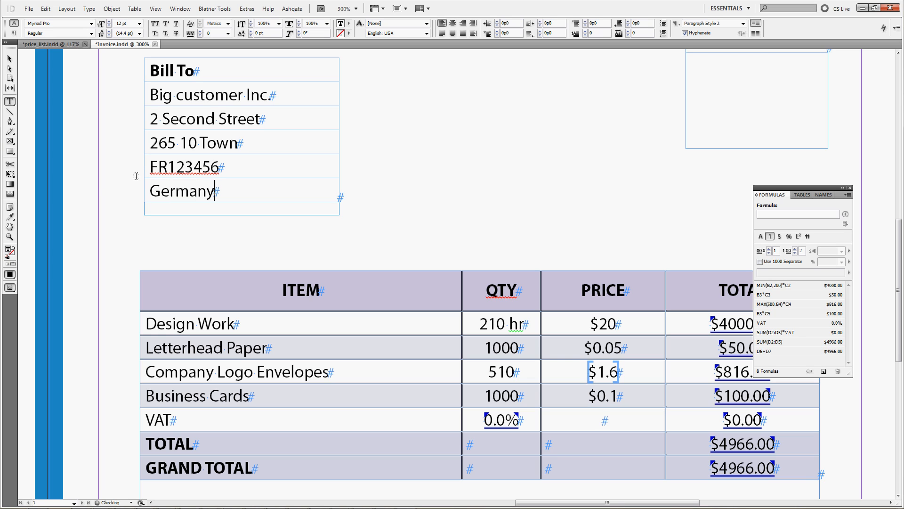
{"action": "double_click", "coordinate": [160, 167]}
{"action": "type", "text": "DE"}
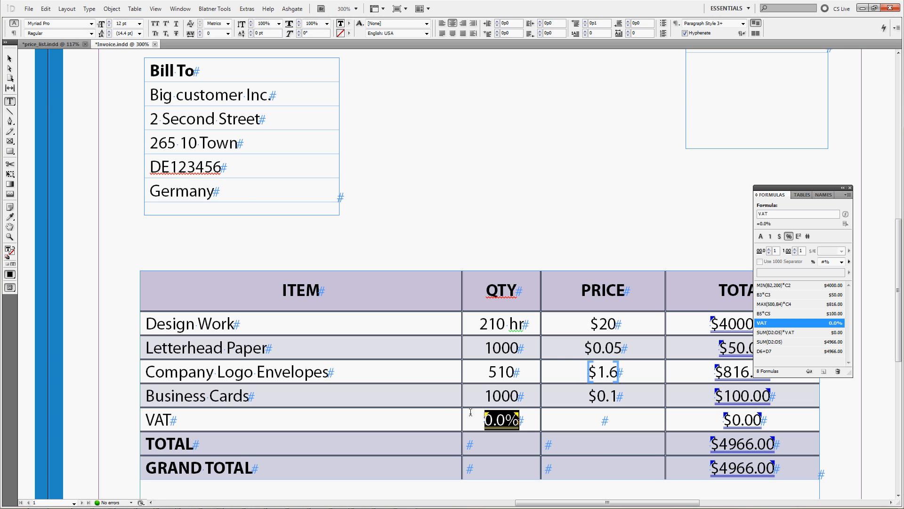
Expand the VAT name in the Names list to show its full nested IF formula.
{"action": "scroll", "scroll_direction": "down", "scroll_amount": 3}
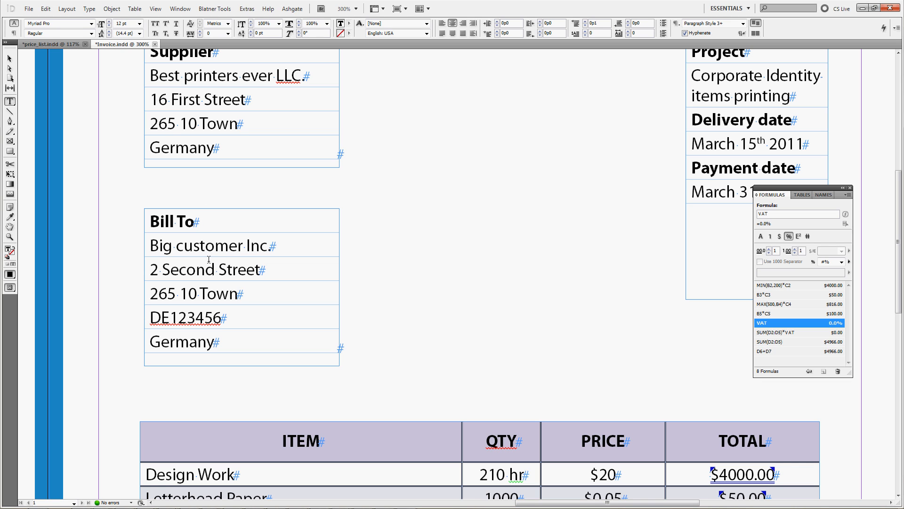
{"action": "scroll", "scroll_direction": "down", "scroll_amount": 3}
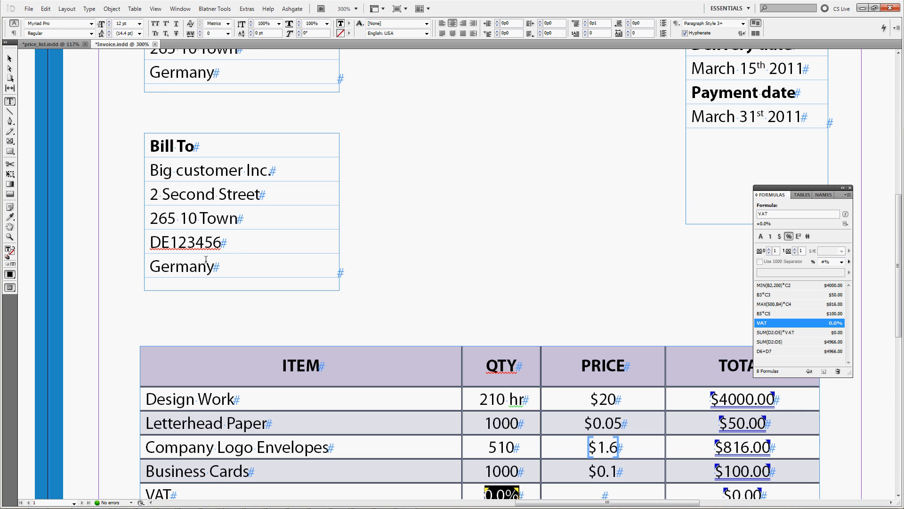
{"action": "scroll", "scroll_direction": "down", "scroll_amount": 3}
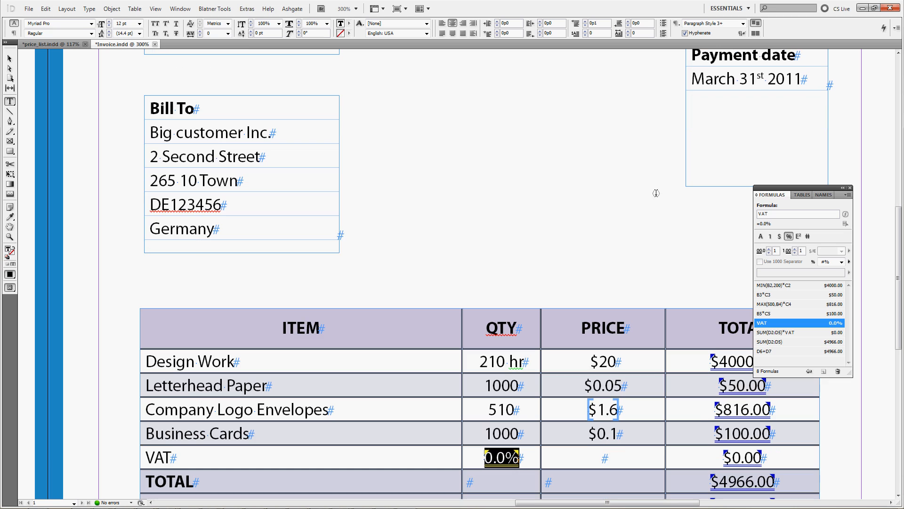
{"action": "left_click", "coordinate": [822, 195]}
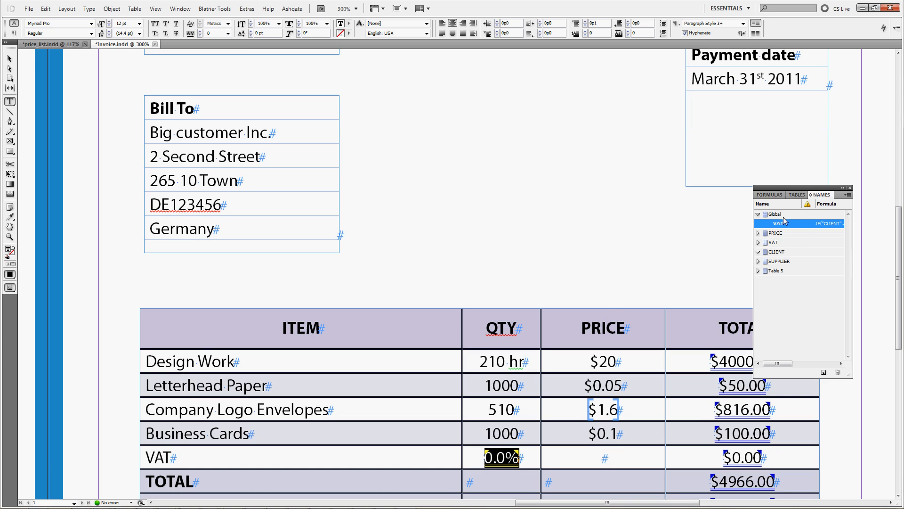
{"action": "double_click", "coordinate": [779, 224]}
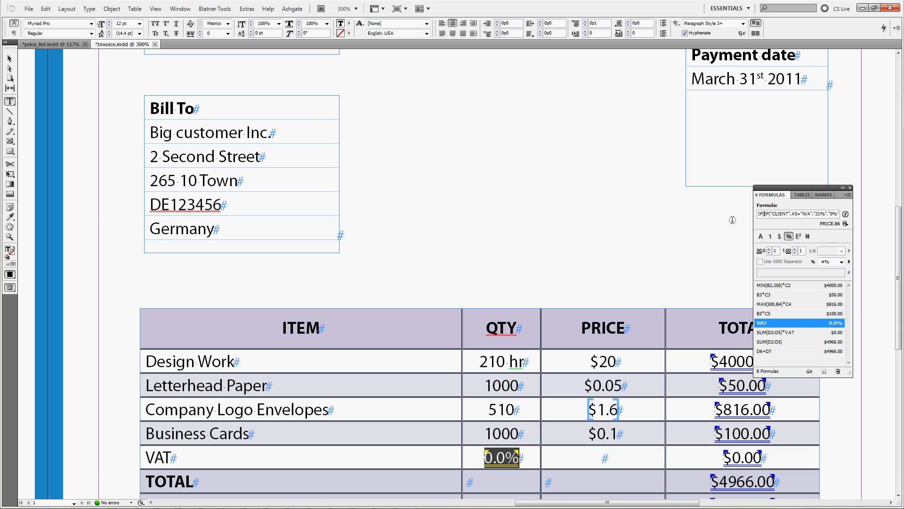
Edit the VAT cell's nested IF to compare supplier and client countries, giving 20.0%.
{"action": "scroll", "scroll_direction": "down", "scroll_amount": 3}
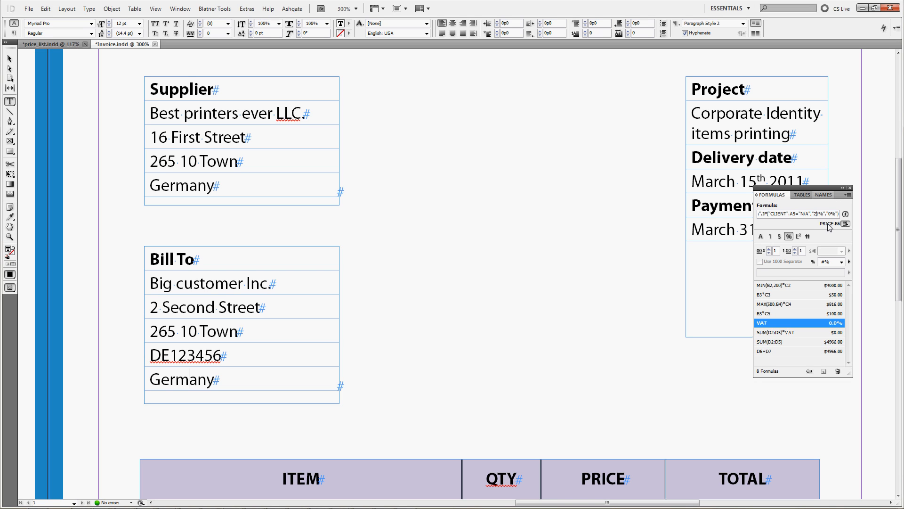
{"action": "type", "text": "1"}
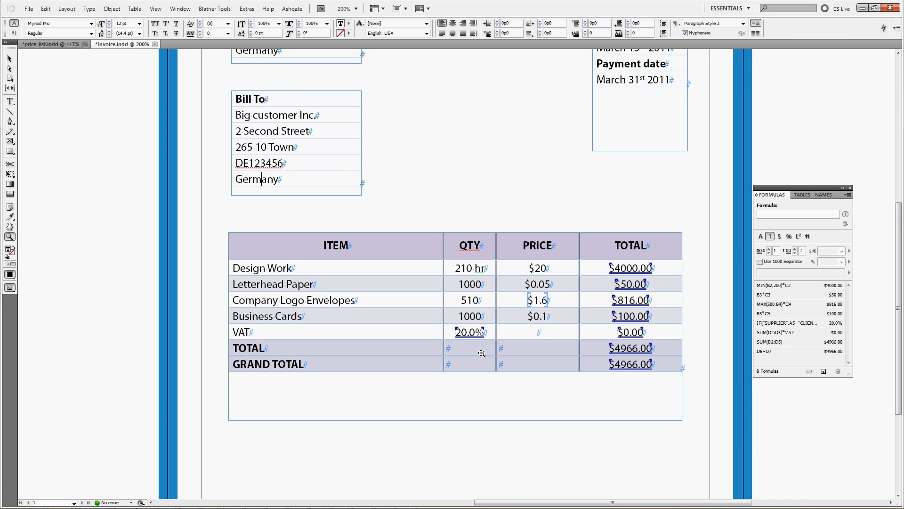
After an undone supplier edit, change the client's country from Germany to France, dropping VAT to 0.0%.
{"action": "scroll", "scroll_direction": "down", "scroll_amount": 3}
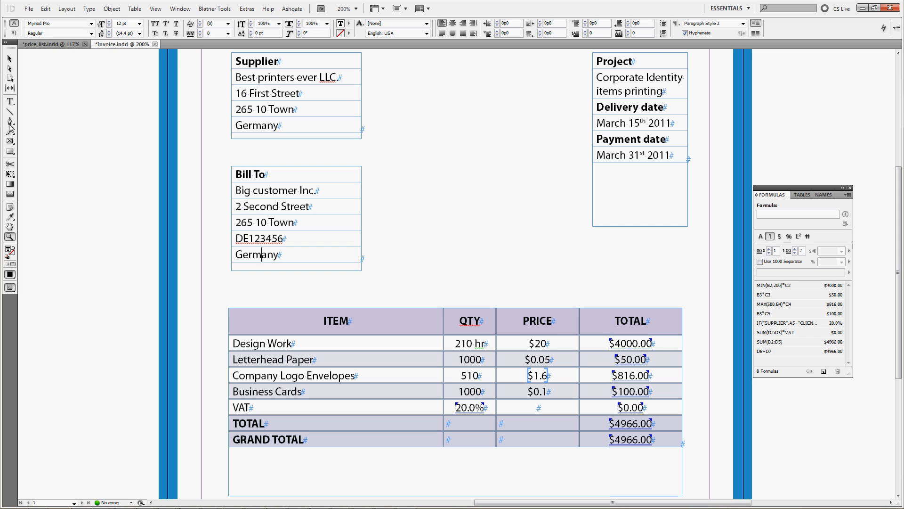
{"action": "mouse_move", "coordinate": [453, 415]}
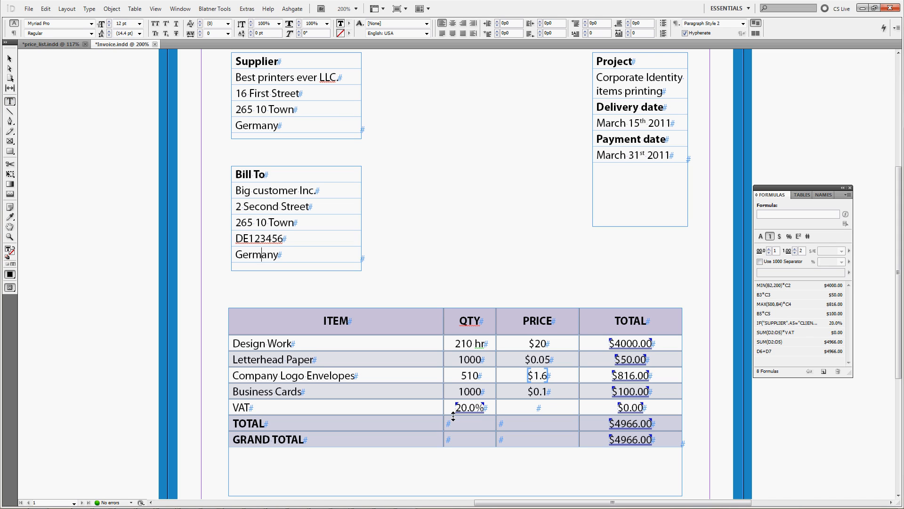
{"action": "left_click", "coordinate": [470, 407]}
{"action": "type", "text": "F"}
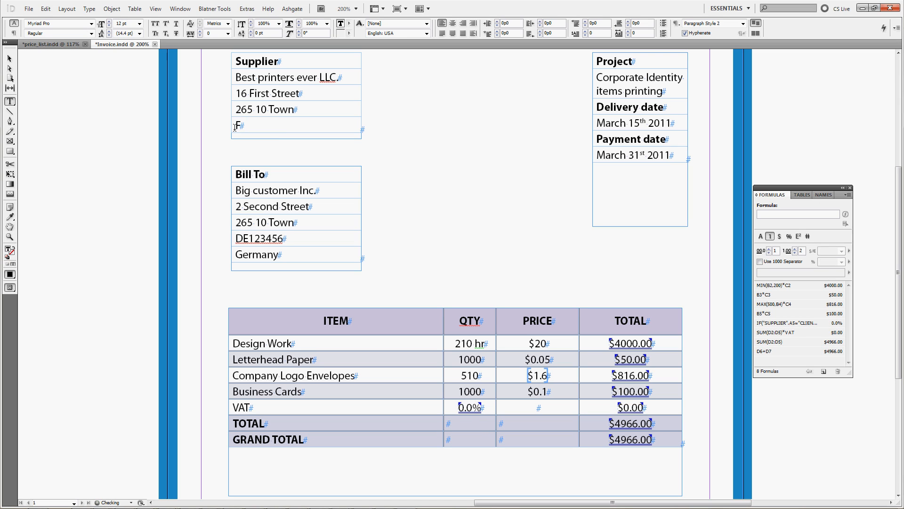
{"action": "type", "text": "rance"}
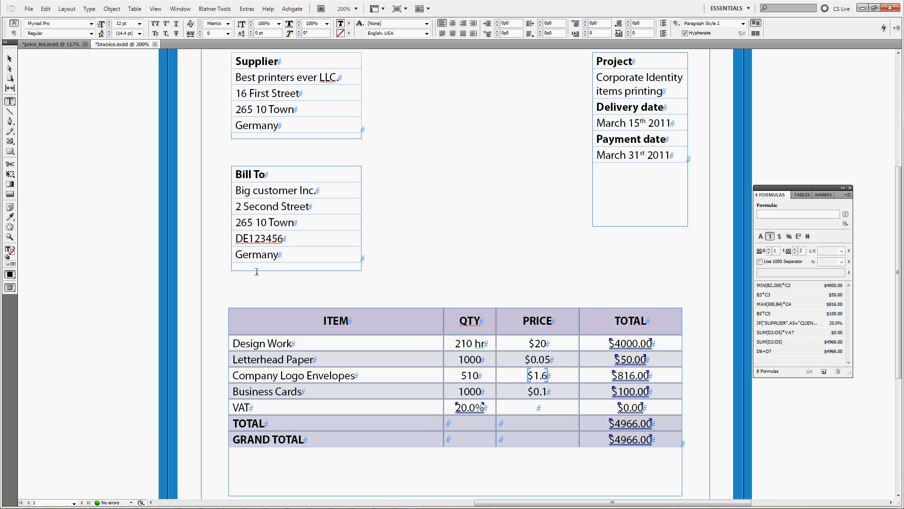
{"action": "double_click", "coordinate": [258, 255]}
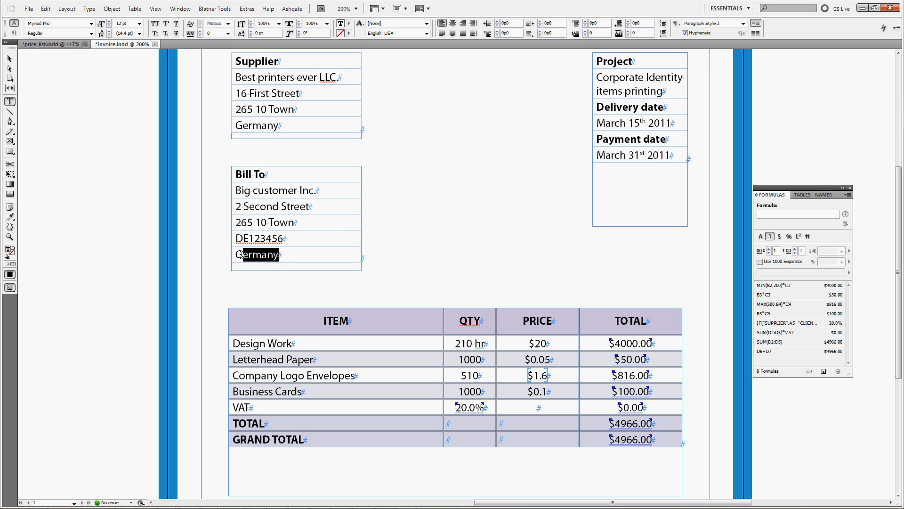
{"action": "type", "text": "France"}
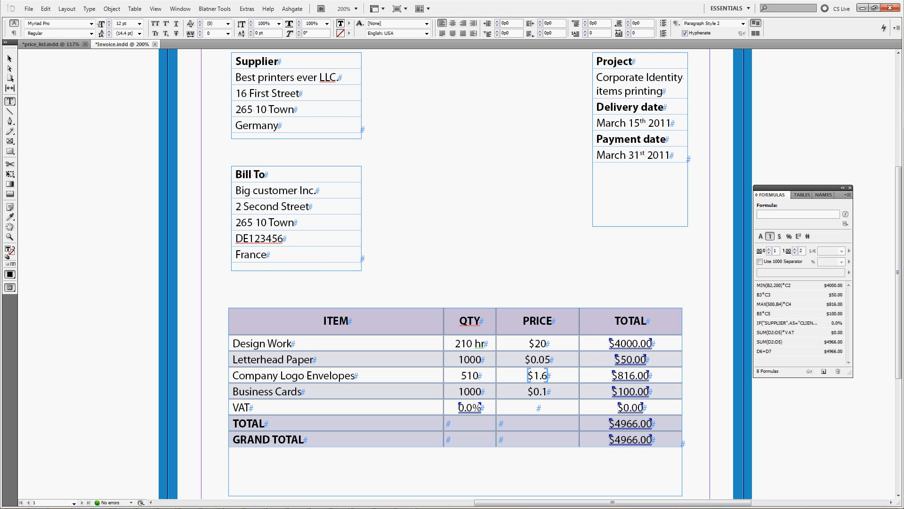
{"action": "left_click", "coordinate": [277, 237]}
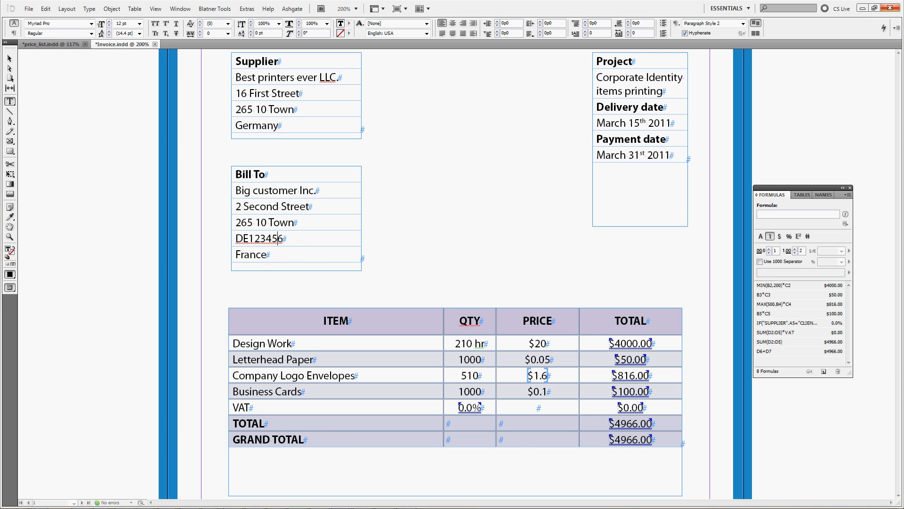
{"action": "mouse_move", "coordinate": [444, 273]}
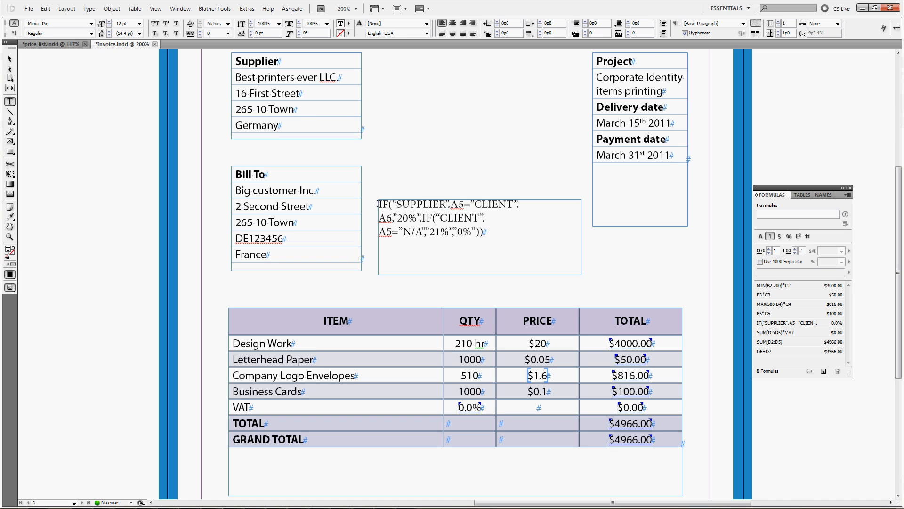
With the formula pasted as text beside Bill To, set the client VAT number to N/A and check VAT gives 21.0%.
{"action": "double_click", "coordinate": [419, 203]}
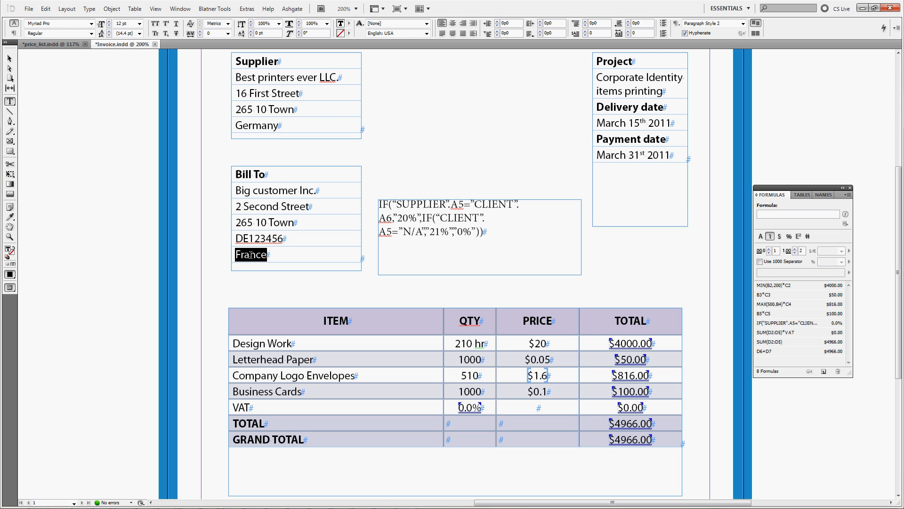
{"action": "double_click", "coordinate": [407, 218]}
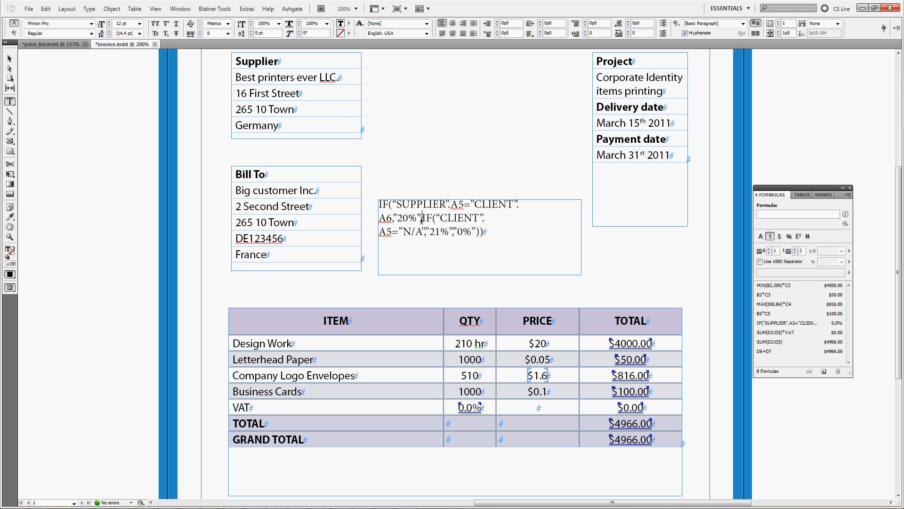
{"action": "left_click", "coordinate": [423, 218]}
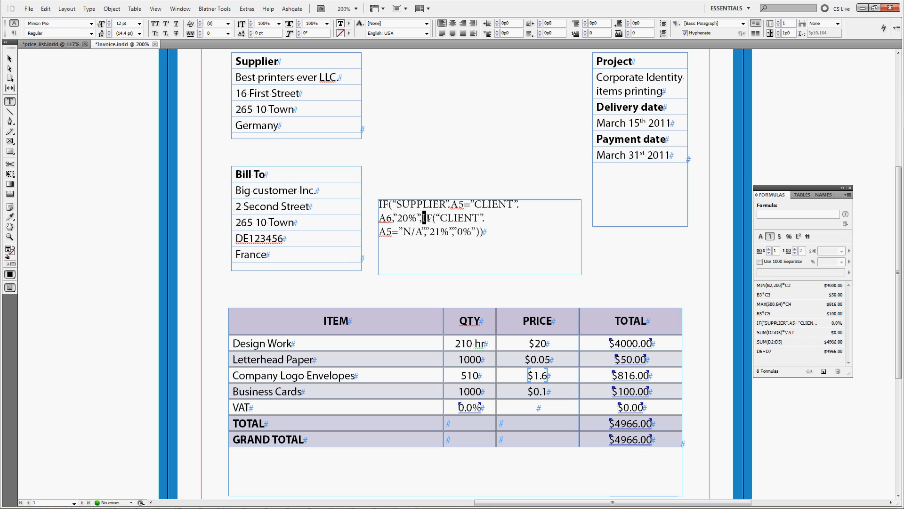
{"action": "double_click", "coordinate": [459, 217]}
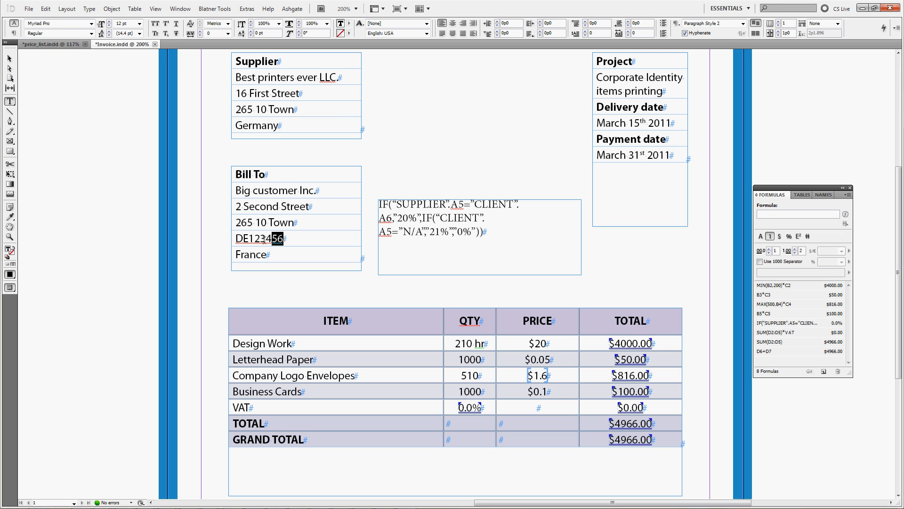
{"action": "type", "text": "N/A"}
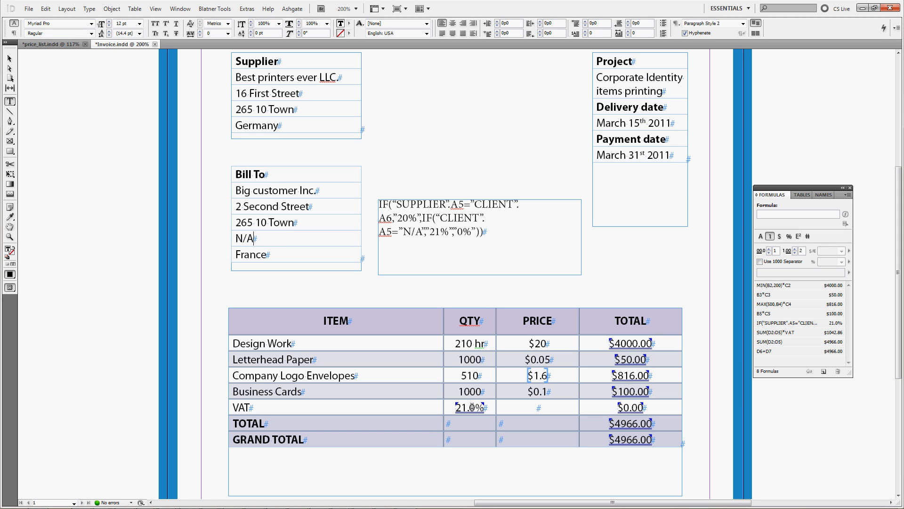
{"action": "left_click", "coordinate": [469, 407]}
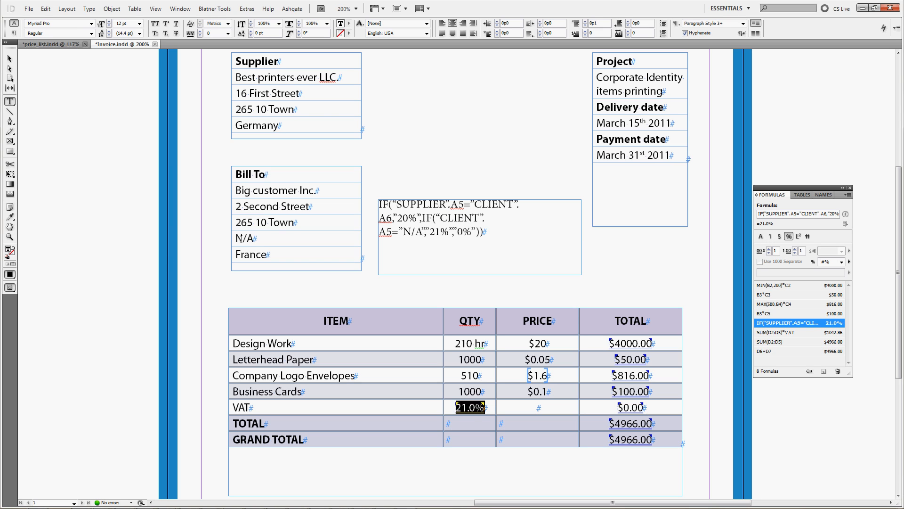
{"action": "left_click", "coordinate": [458, 232]}
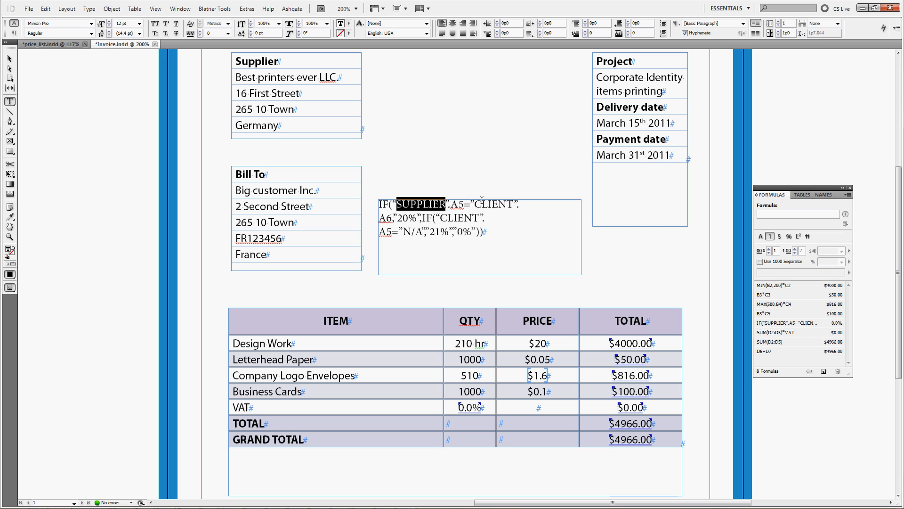
Select SUPPLIER in the formula text and start a new named formula in the Names list.
{"action": "double_click", "coordinate": [492, 205]}
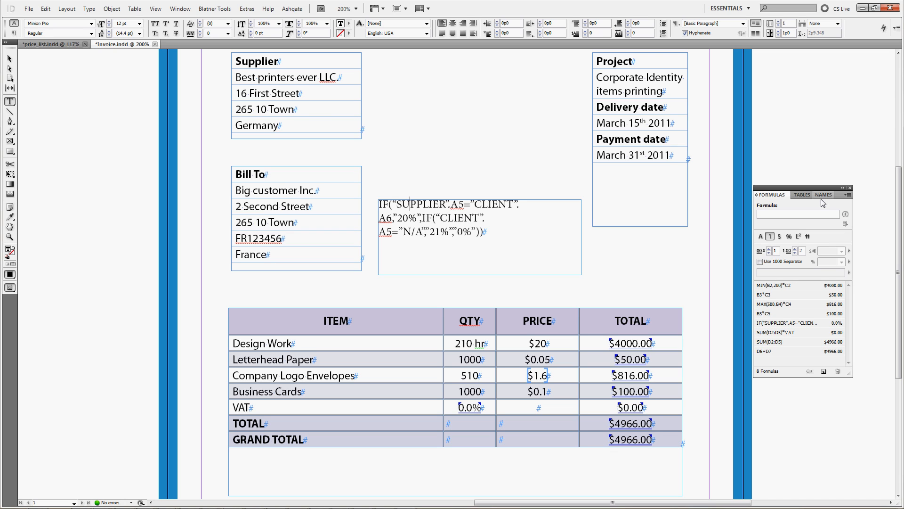
{"action": "left_click", "coordinate": [823, 194]}
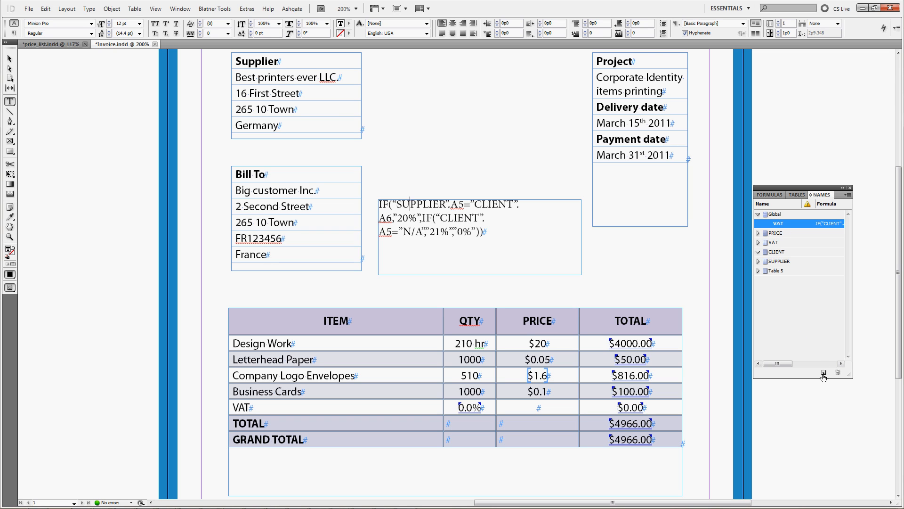
{"action": "left_click", "coordinate": [824, 374]}
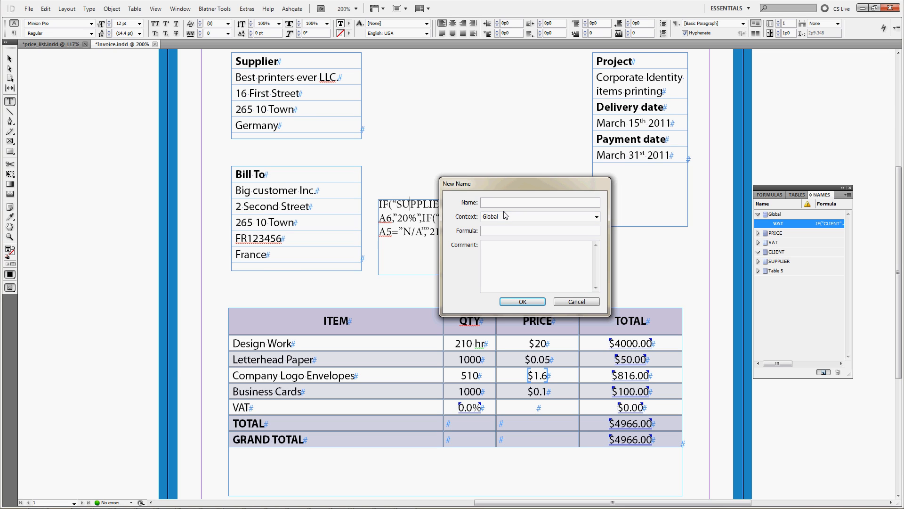
Define global name CC as "CLIENT".A6 with the comment Customer Country.
{"action": "type", "text": "cc"}
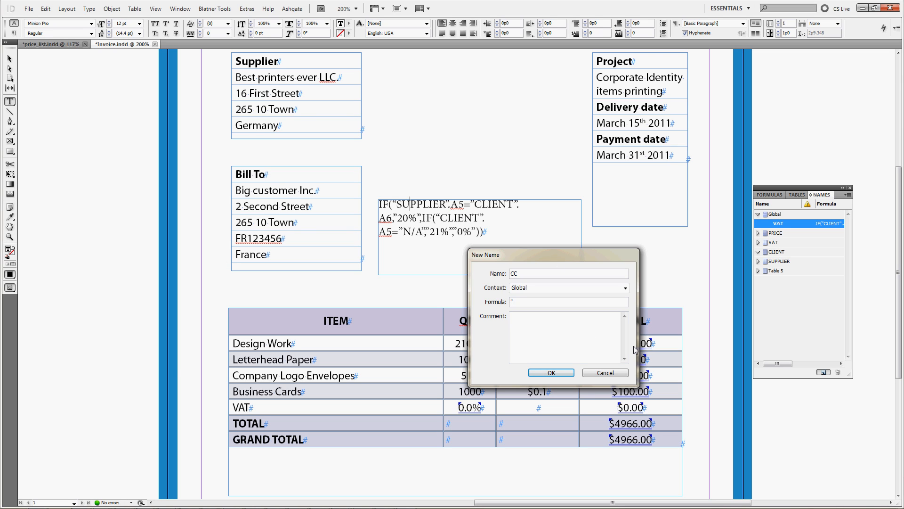
{"action": "type", "text": "\"CLIENT\"."}
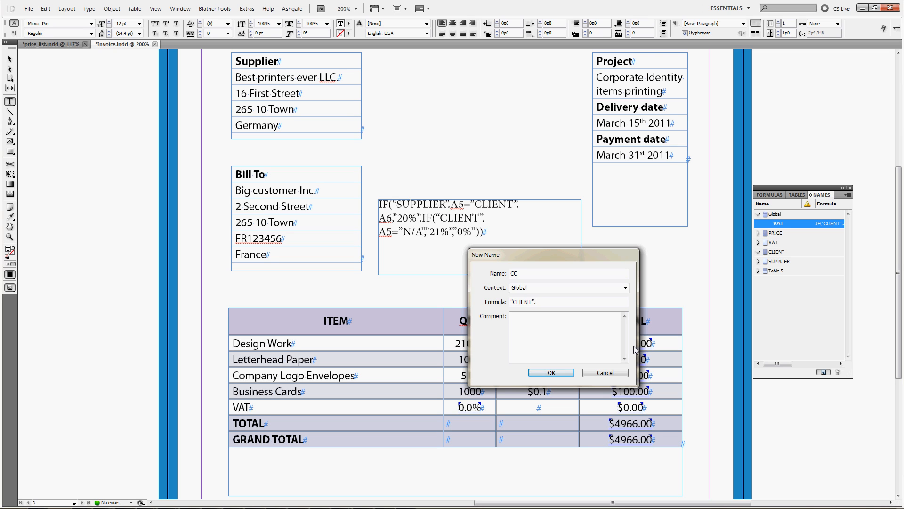
{"action": "type", "text": "A6"}
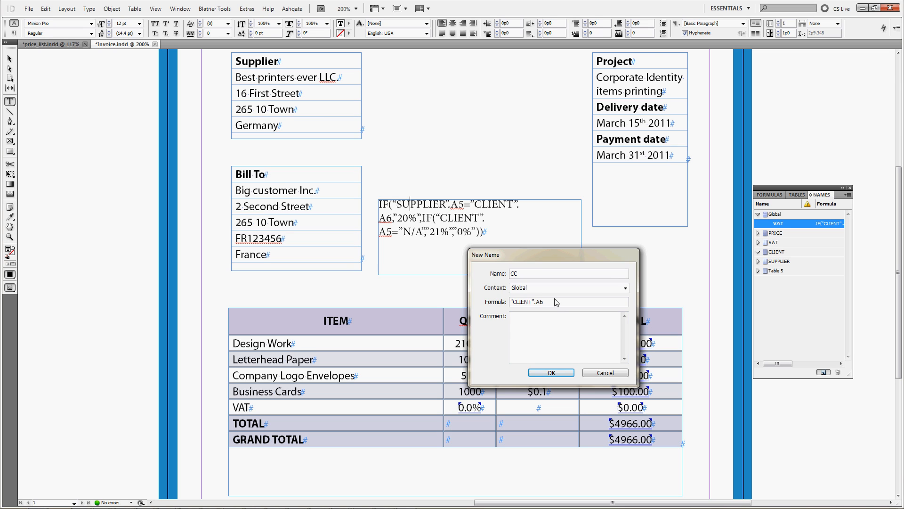
{"action": "triple_click", "coordinate": [568, 301]}
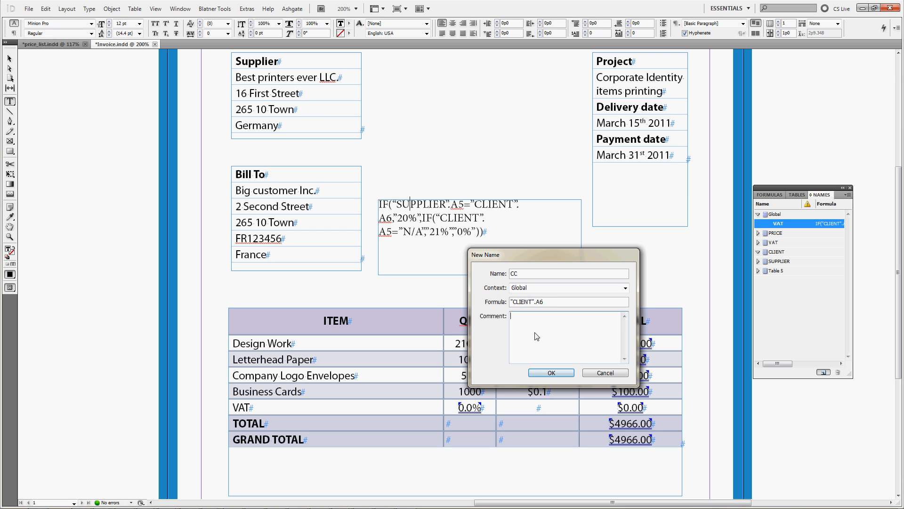
{"action": "type", "text": "Customer Country"}
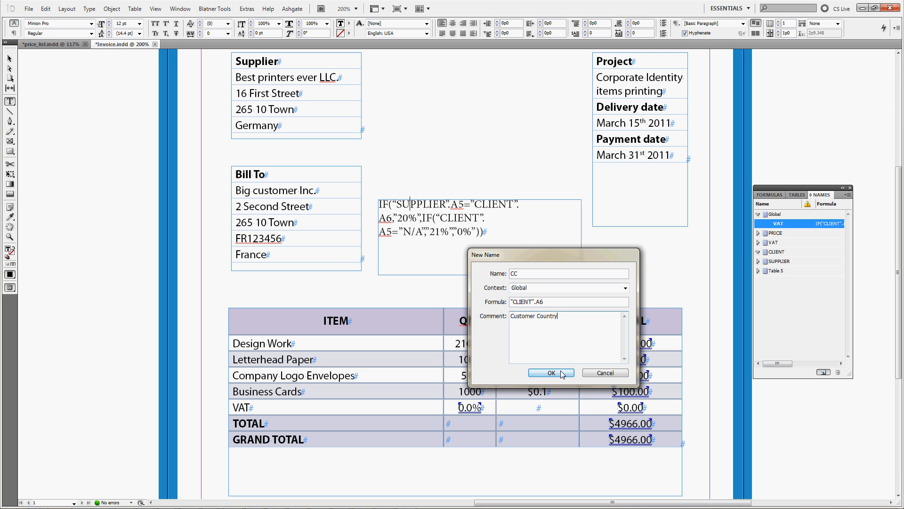
{"action": "left_click", "coordinate": [549, 372]}
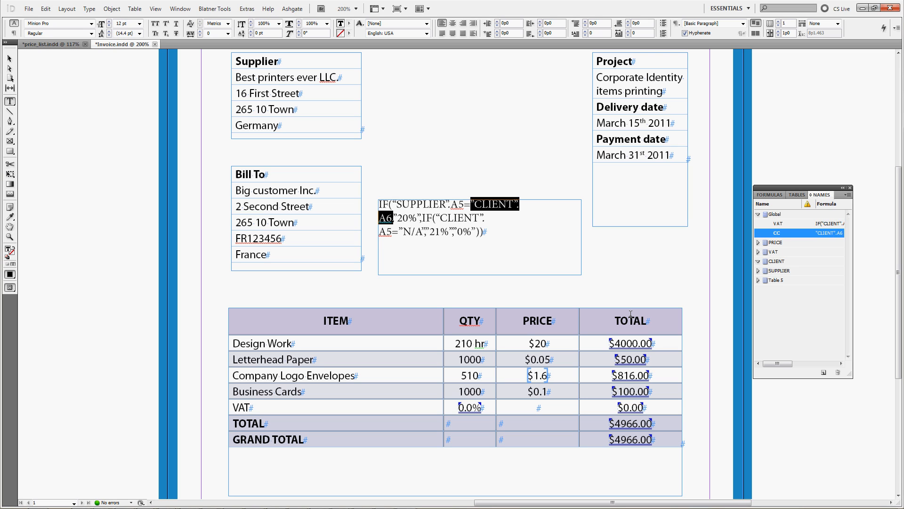
Replace "CLIENT".A6 with CC in the VAT formula, unquote the percentages, and apply it.
{"action": "type", "text": "CC”20%”,IF("}
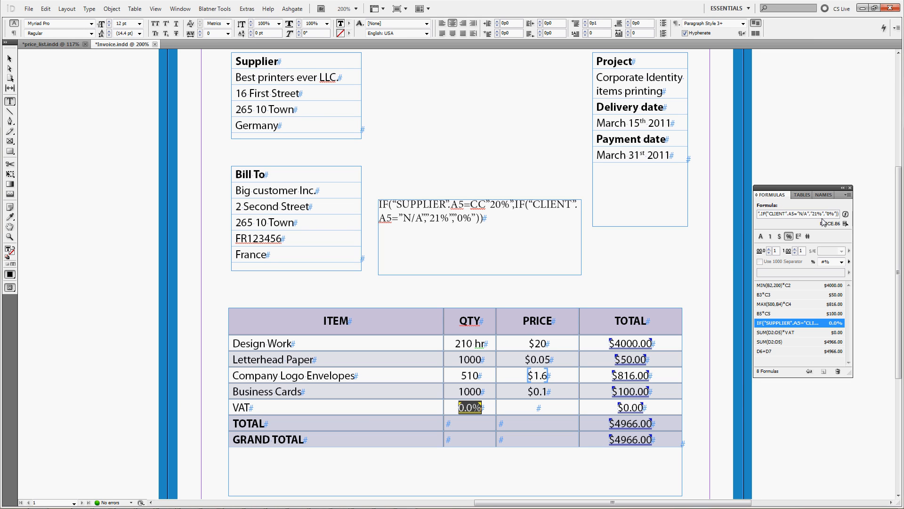
{"action": "left_click", "coordinate": [800, 214]}
{"action": "type", "text": "VAT"}
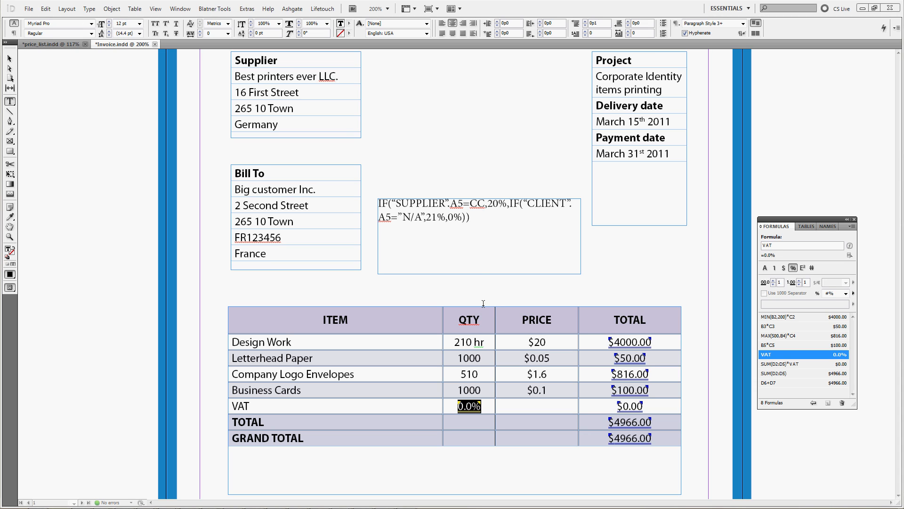
{"action": "mouse_move", "coordinate": [481, 252]}
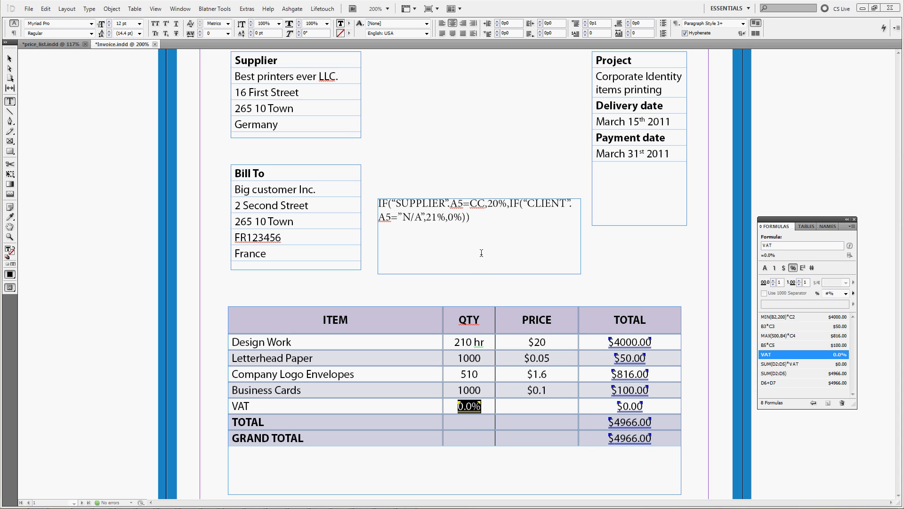
{"action": "mouse_move", "coordinate": [479, 254]}
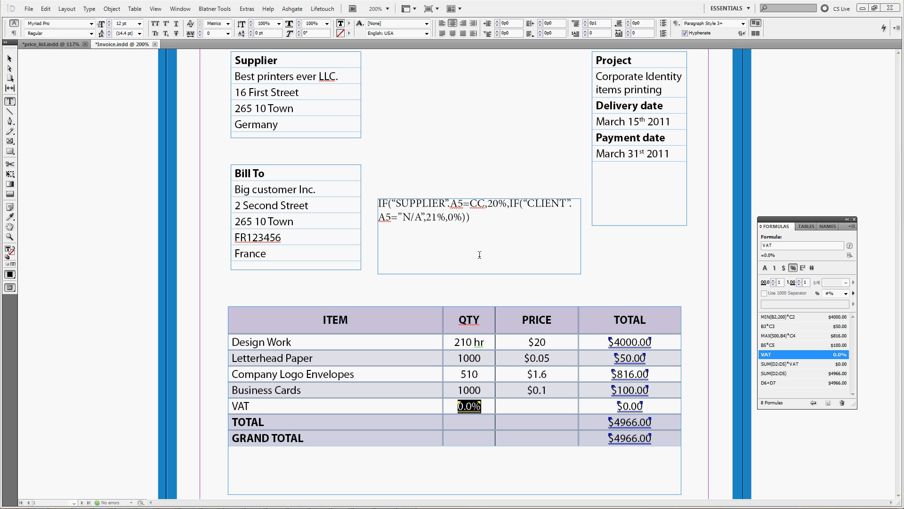
{"action": "mouse_move", "coordinate": [464, 207]}
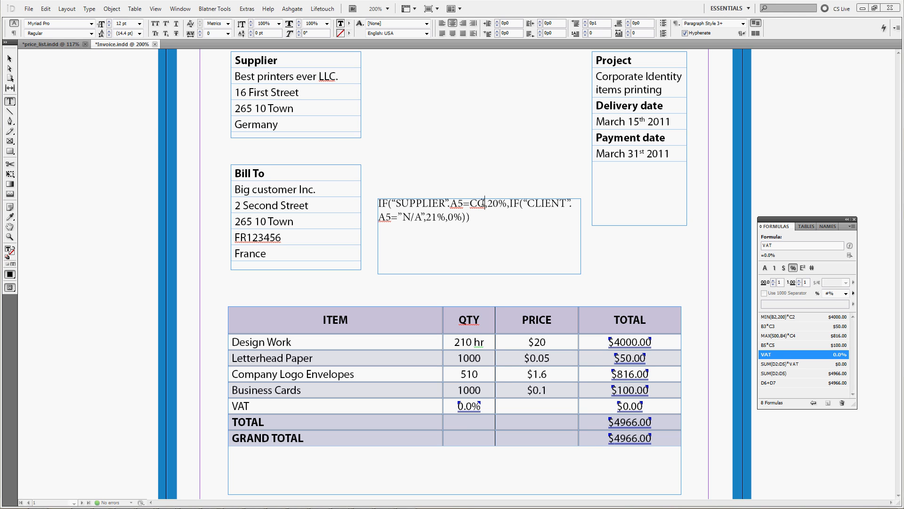
{"action": "double_click", "coordinate": [475, 203]}
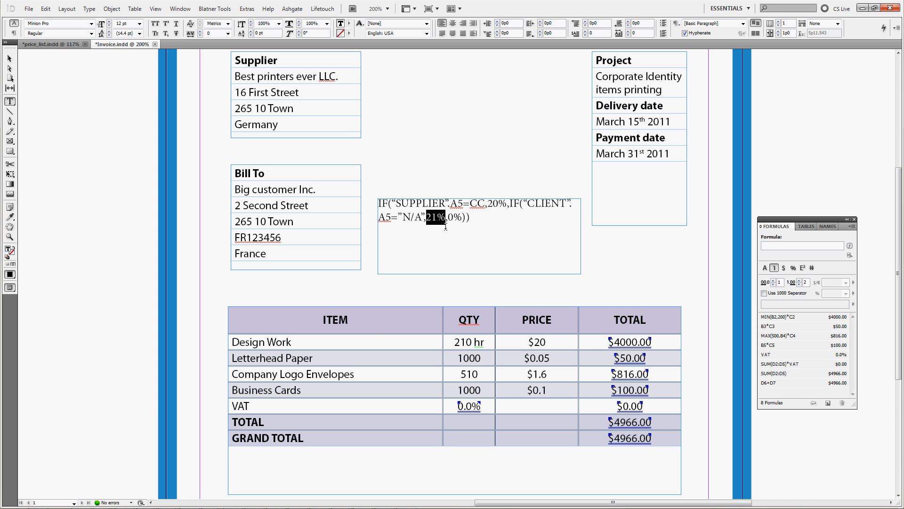
{"action": "mouse_move", "coordinate": [444, 224]}
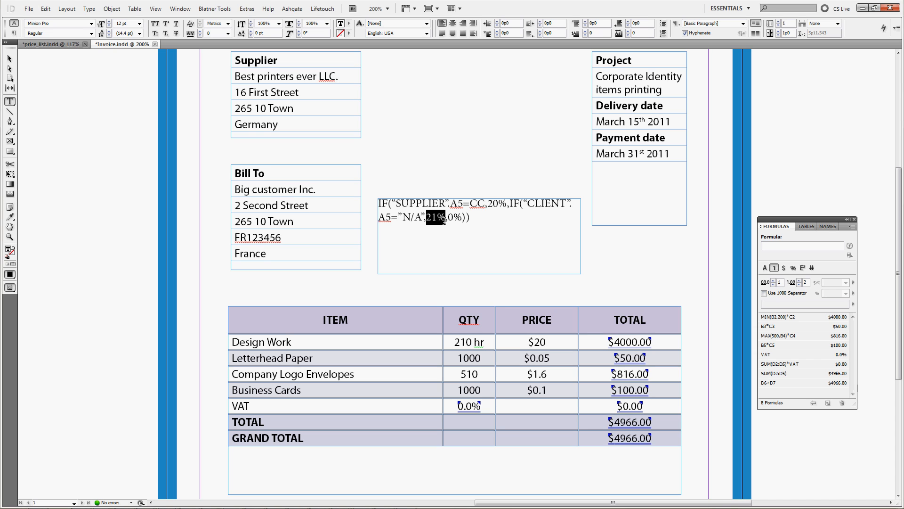
{"action": "mouse_move", "coordinate": [446, 251]}
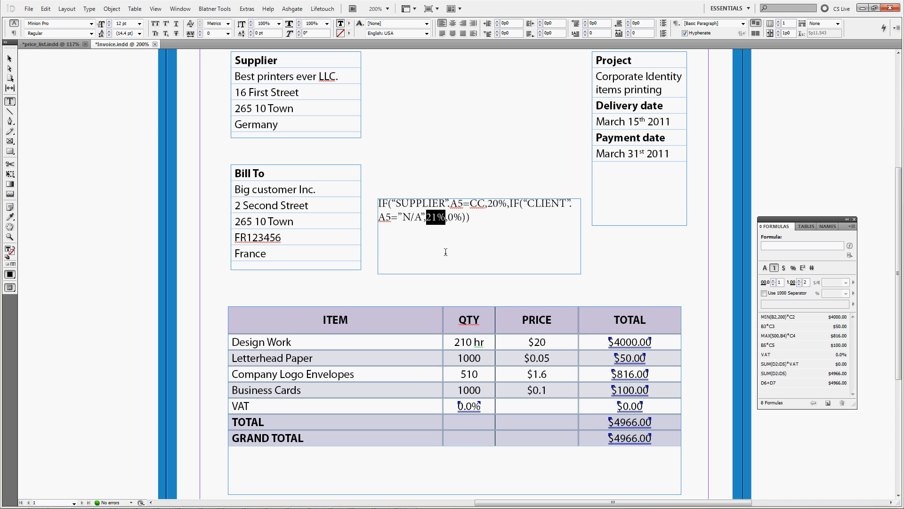
{"action": "mouse_move", "coordinate": [444, 253]}
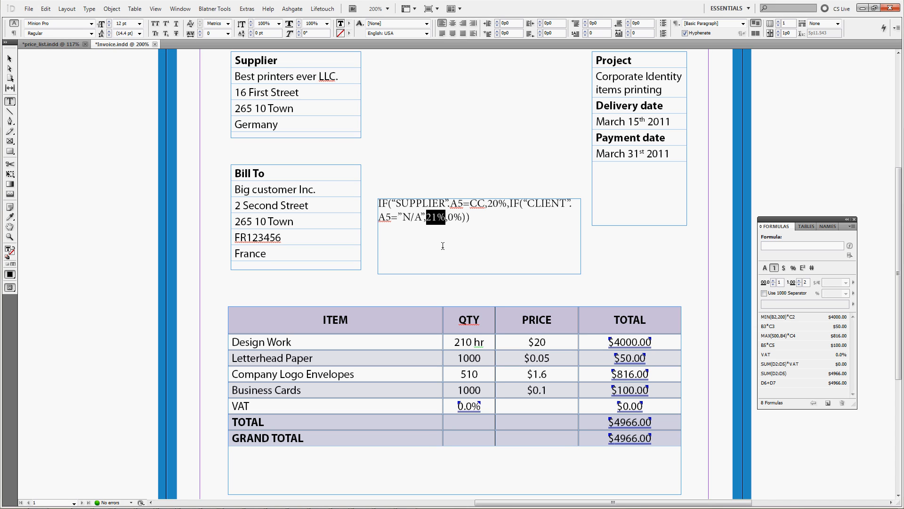
{"action": "mouse_move", "coordinate": [442, 241]}
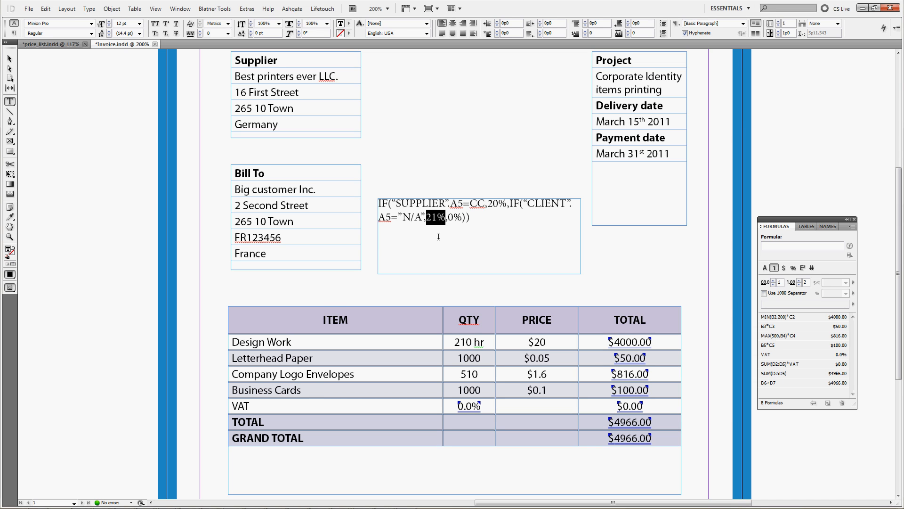
Rewrite the 21% cell as nested IF(CC="Austria",20%,IF("Belgium",21%… country clauses.
{"action": "scroll", "scroll_direction": "right", "scroll_amount": 3}
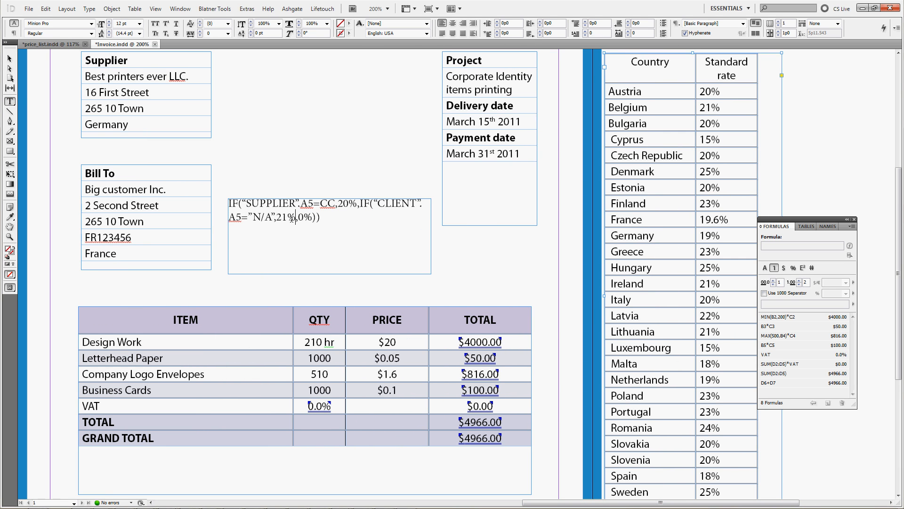
{"action": "double_click", "coordinate": [285, 217]}
{"action": "type", "text": "IF(CC"}
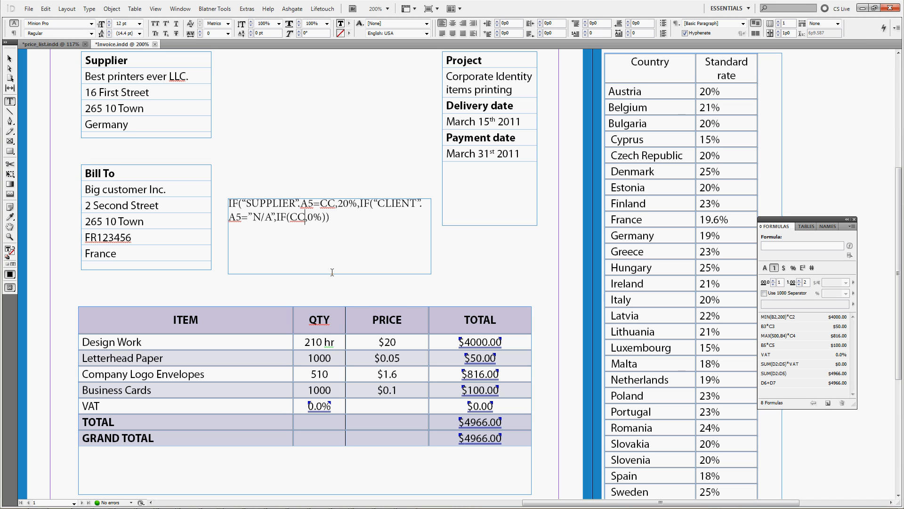
{"action": "type", "text": "=”"}
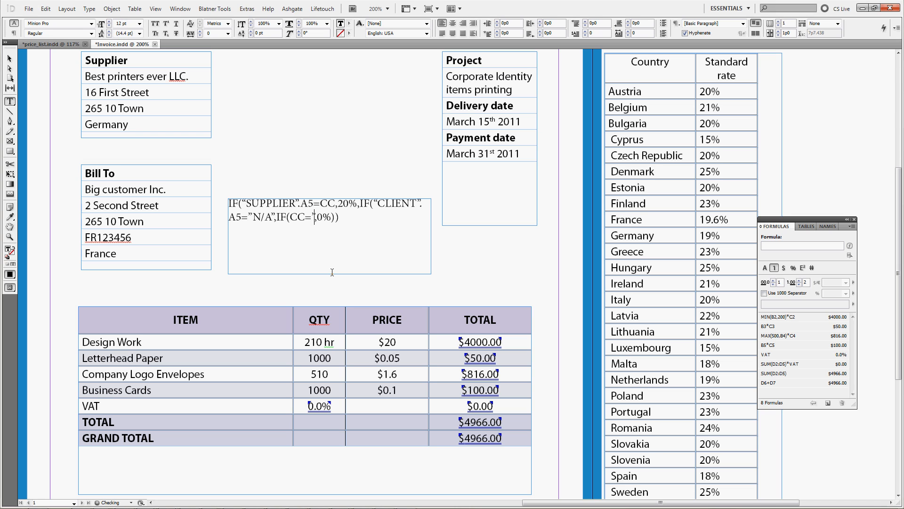
{"action": "type", "text": "A"}
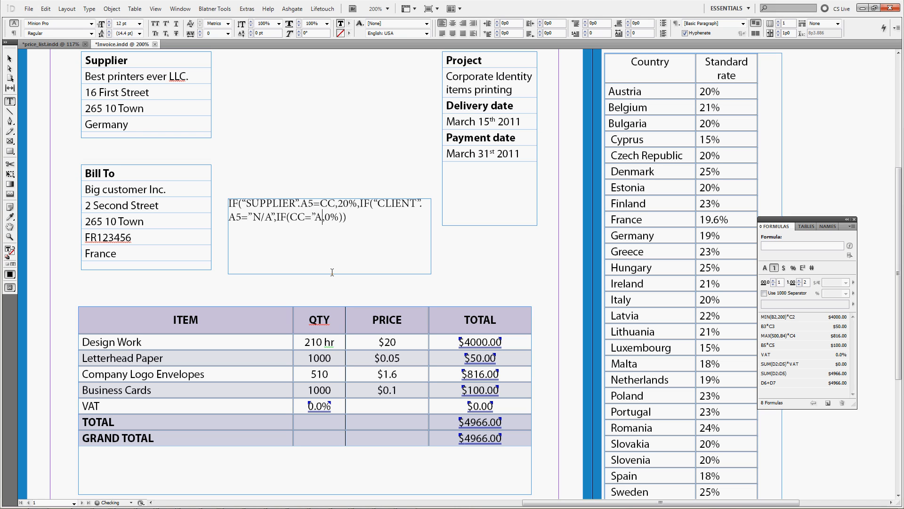
{"action": "type", "text": "ustria”"}
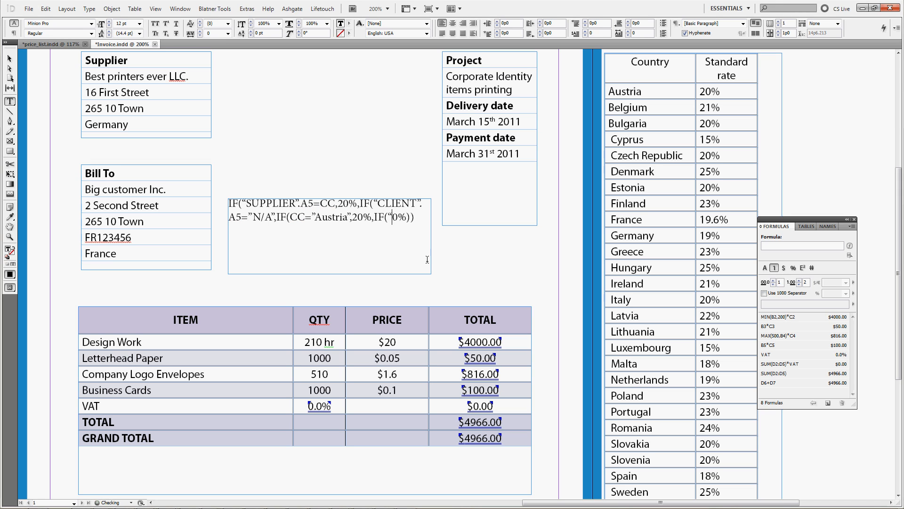
{"action": "type", "text": "Belgiu"}
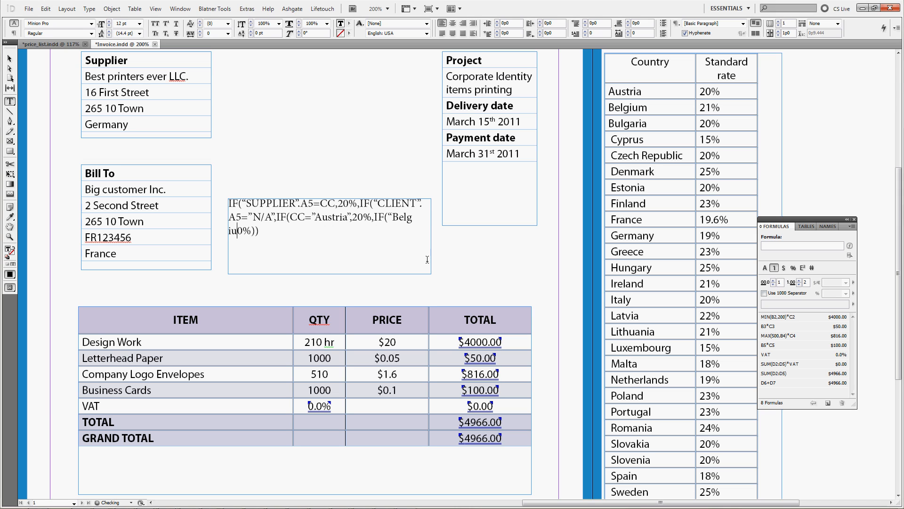
{"action": "type", "text": "m”"}
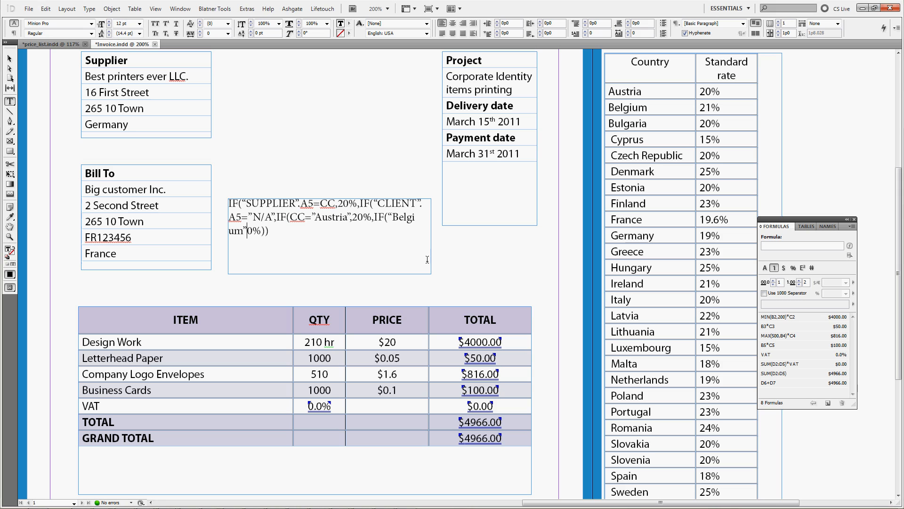
{"action": "type", "text": "21"}
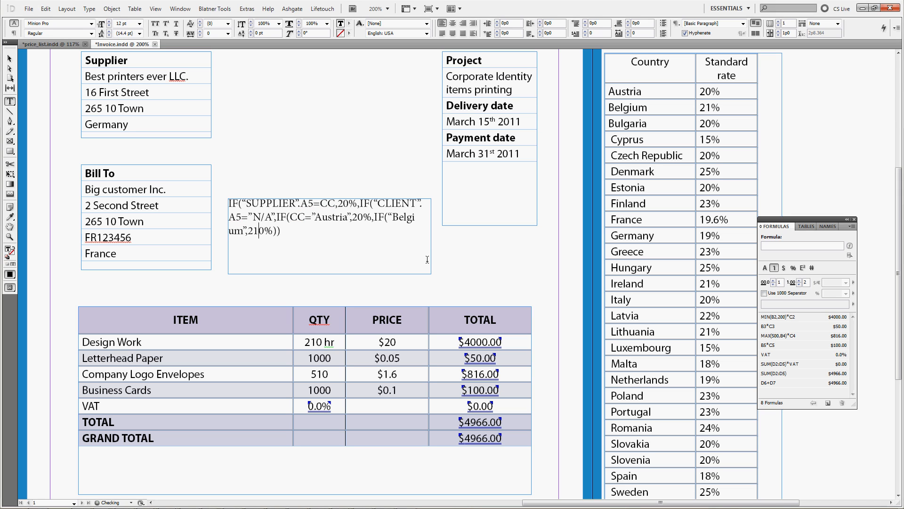
{"action": "type", "text": "%,"}
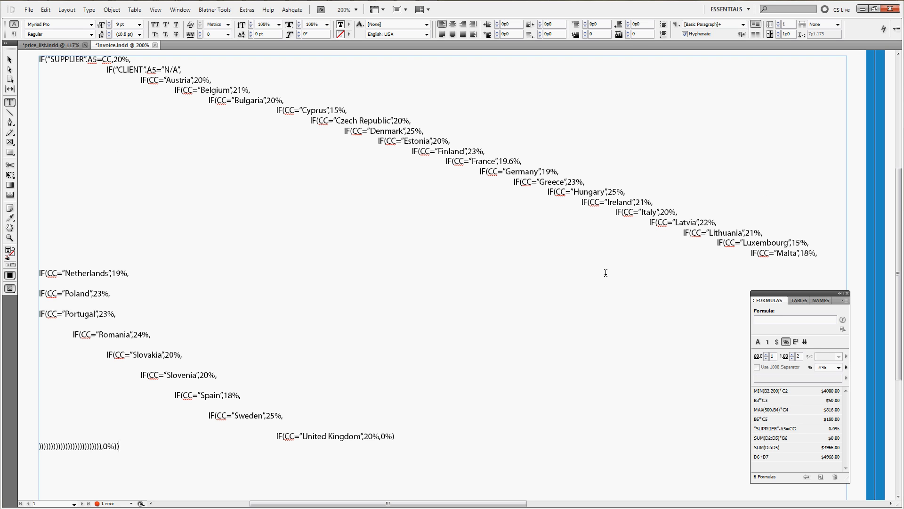
{"action": "mouse_move", "coordinate": [334, 301]}
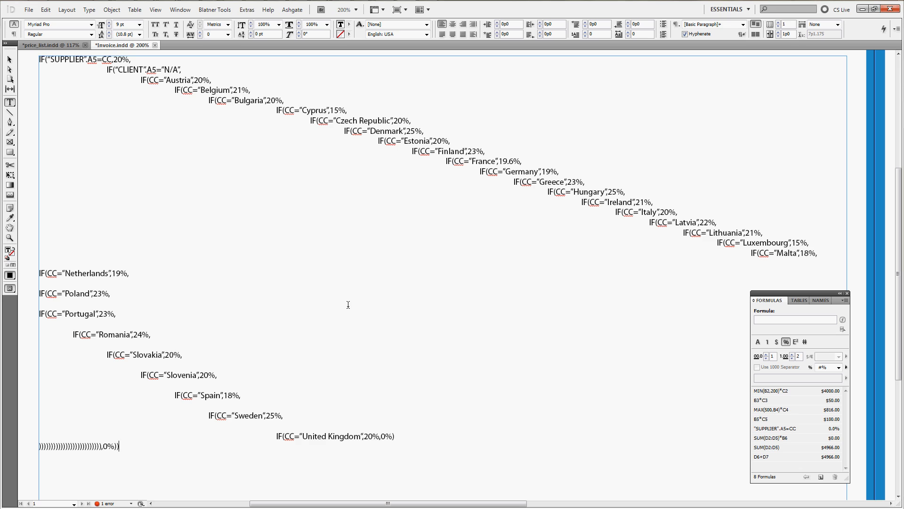
{"action": "mouse_move", "coordinate": [359, 309]}
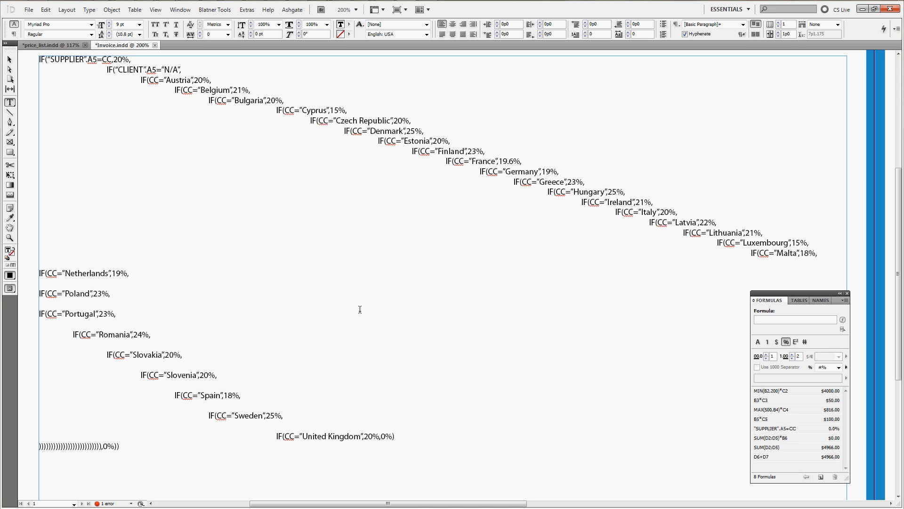
{"action": "mouse_move", "coordinate": [361, 311]}
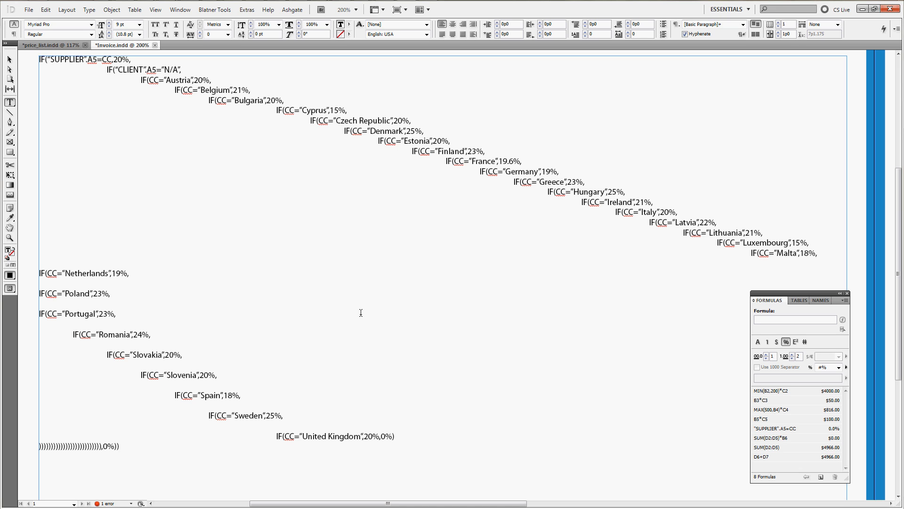
{"action": "mouse_move", "coordinate": [379, 312]}
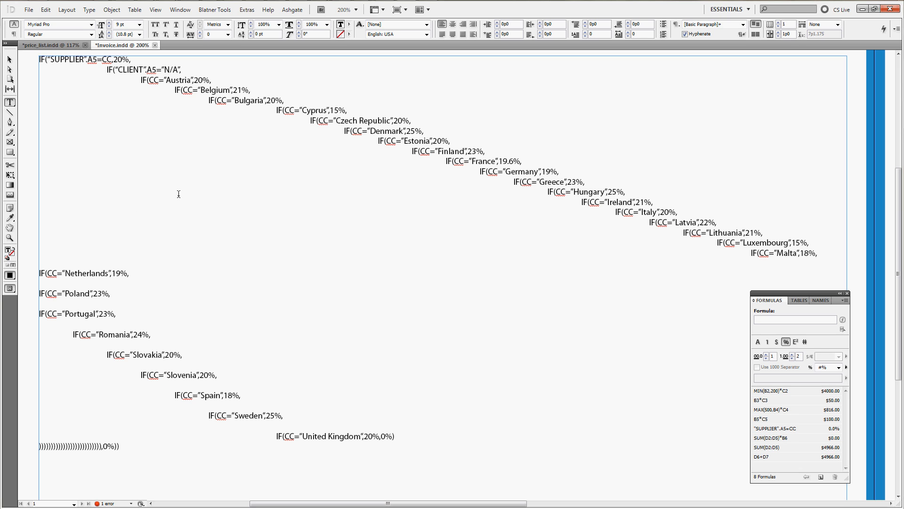
{"action": "left_click", "coordinate": [119, 446]}
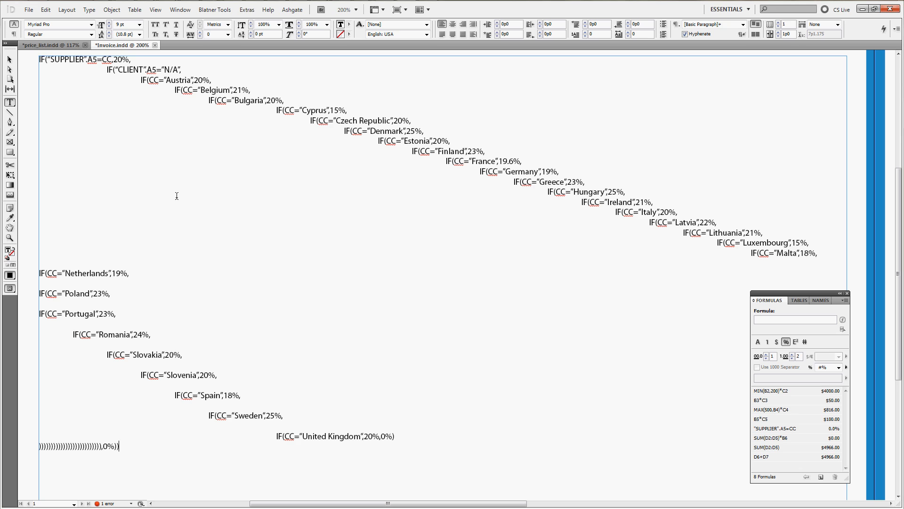
{"action": "mouse_move", "coordinate": [204, 208]}
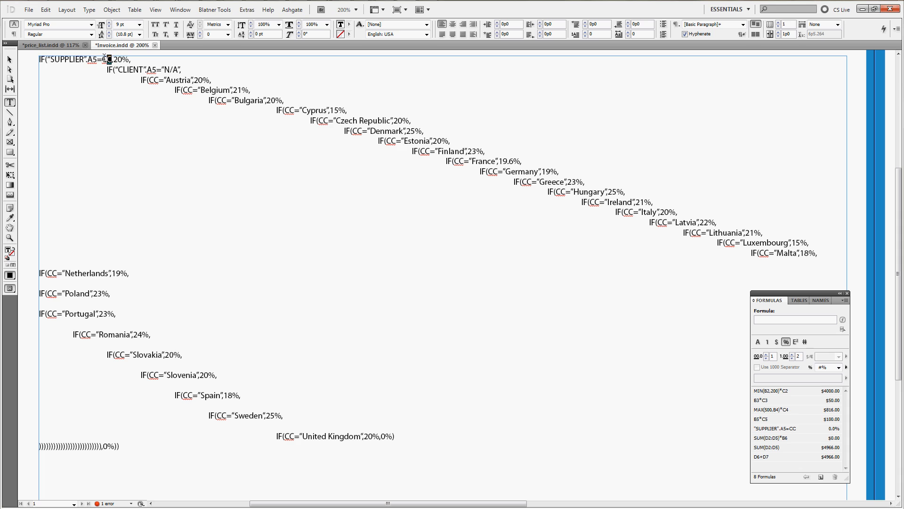
{"action": "double_click", "coordinate": [105, 59]}
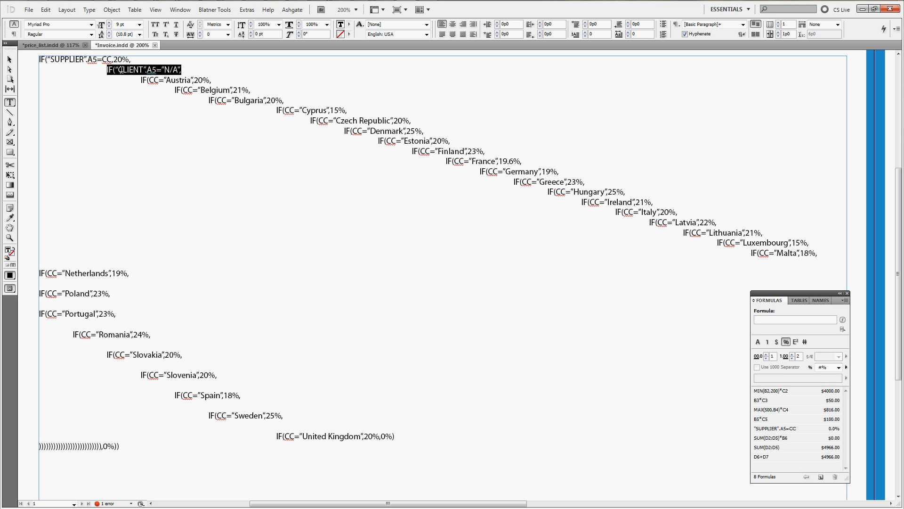
{"action": "mouse_move", "coordinate": [135, 401]}
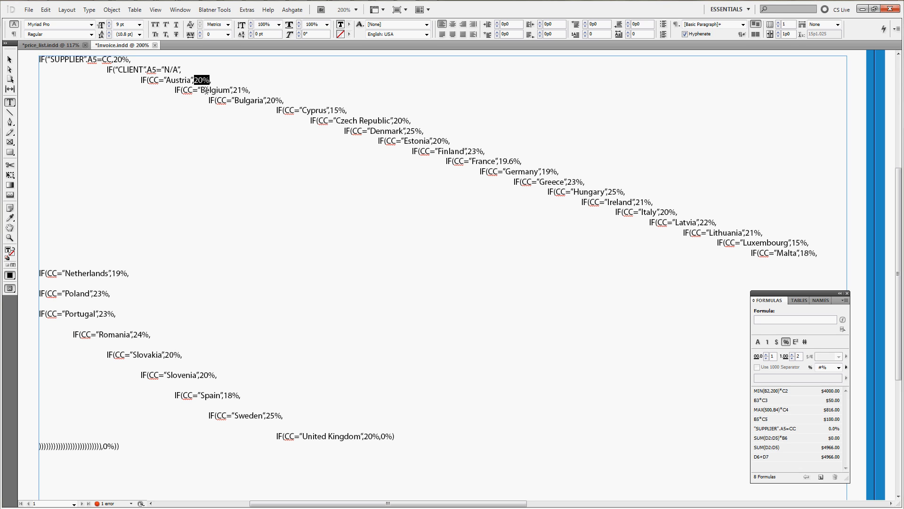
{"action": "mouse_move", "coordinate": [180, 115]}
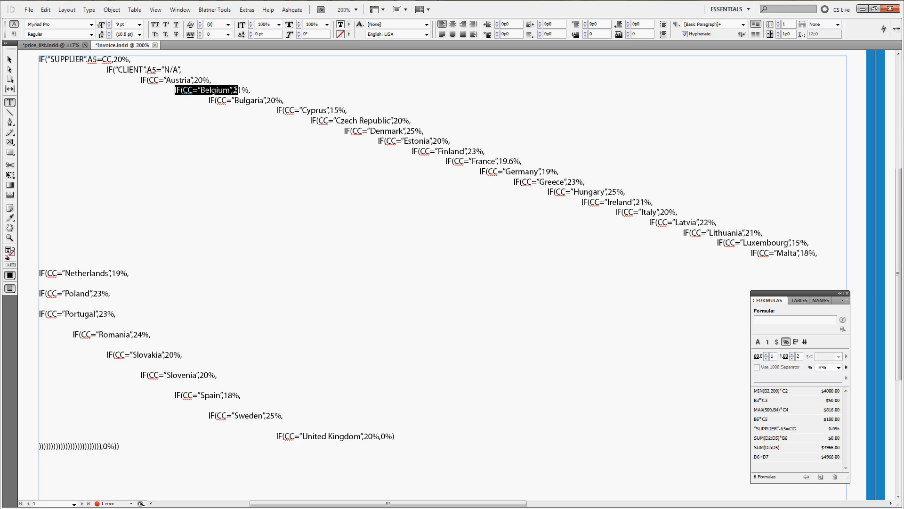
{"action": "left_click_drag", "start_coordinate": [114, 69], "coordinate": [582, 182]}
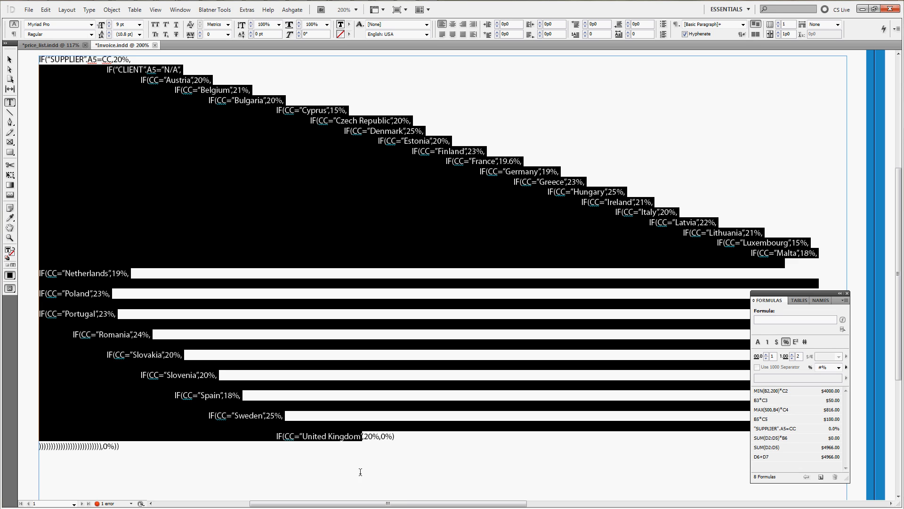
{"action": "left_click", "coordinate": [375, 436]}
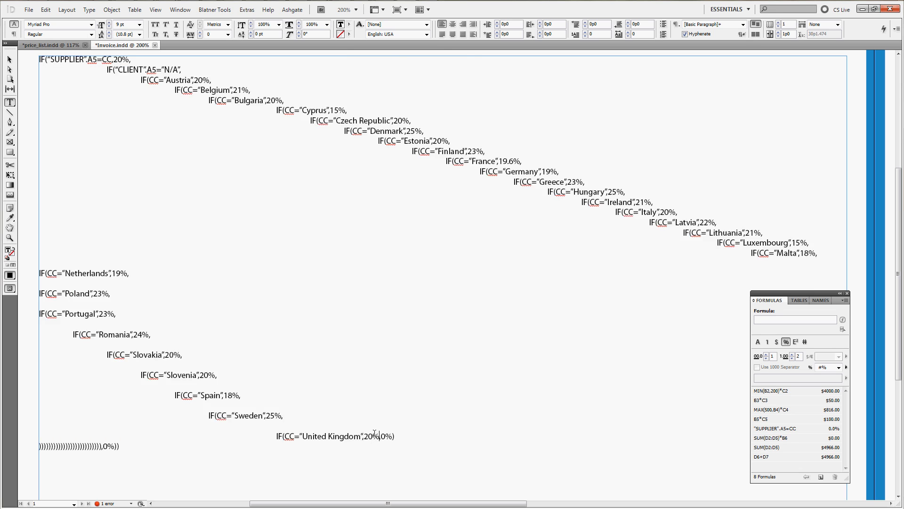
{"action": "double_click", "coordinate": [372, 436]}
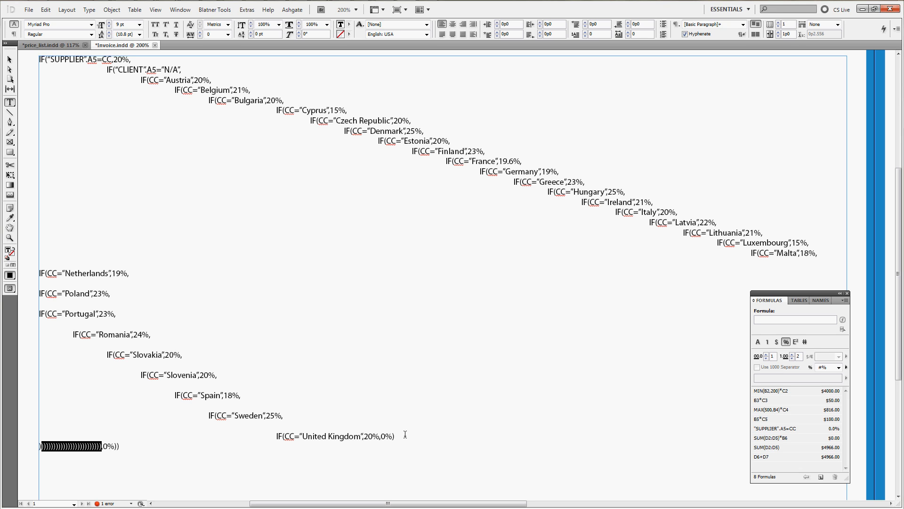
{"action": "mouse_move", "coordinate": [125, 440]}
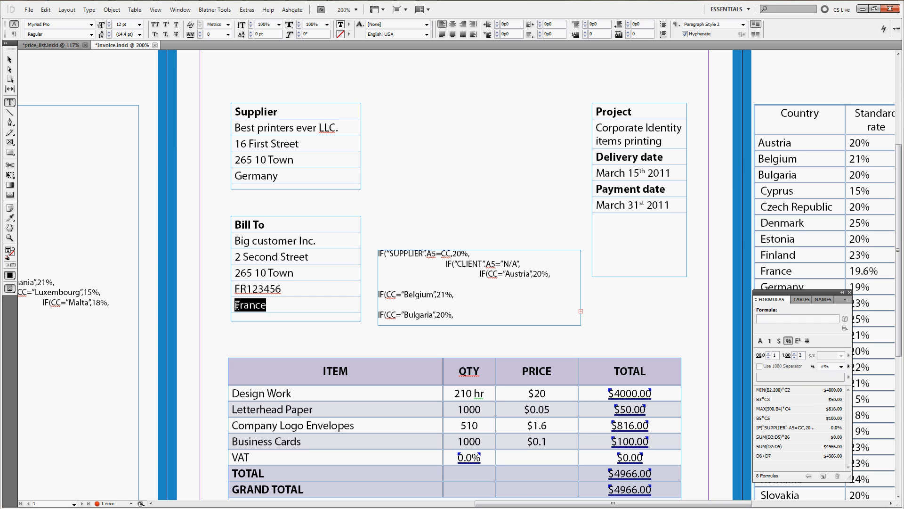
Enter Germany as the Bill To country (VAT 20.0%) and N/A as the client VAT number.
{"action": "type", "text": "Germany"}
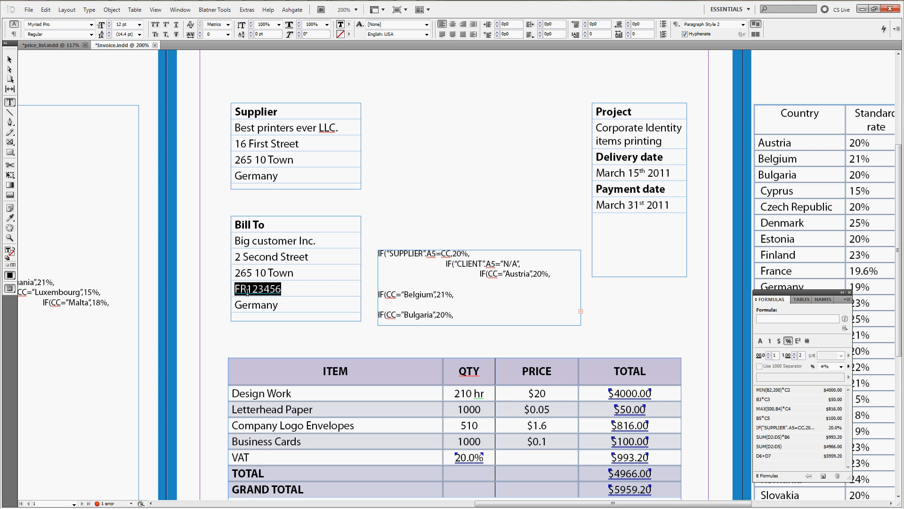
{"action": "type", "text": "N/A"}
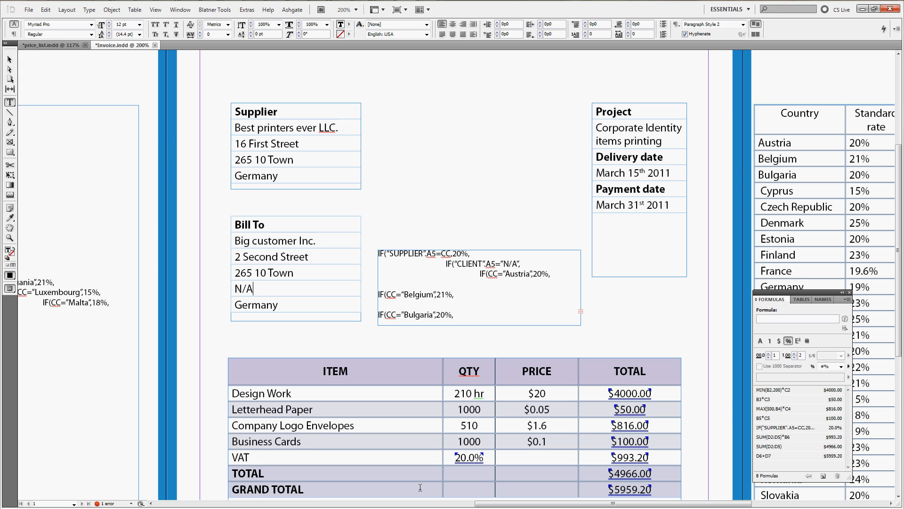
Try Belgium, Cyprus, France and Netherlands as the client country, confirming matching VAT rates.
{"action": "double_click", "coordinate": [256, 304]}
{"action": "type", "text": "Bel"}
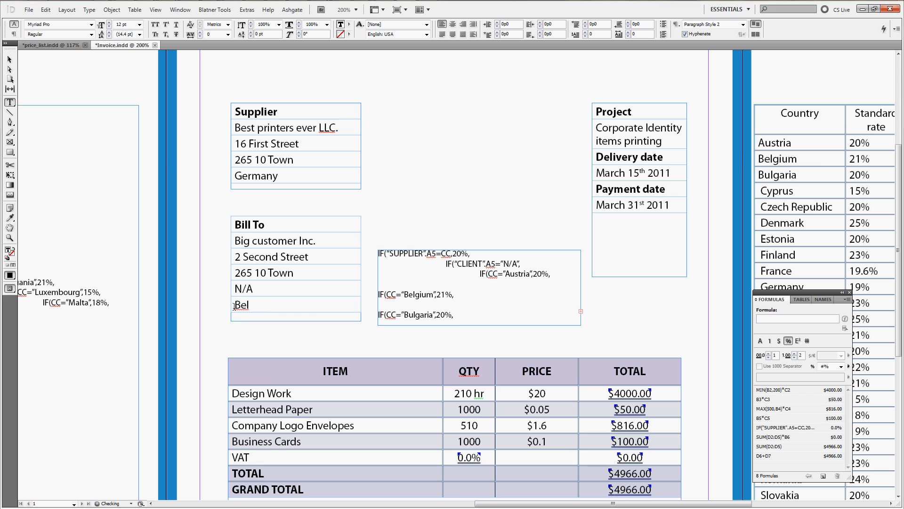
{"action": "type", "text": "gi"}
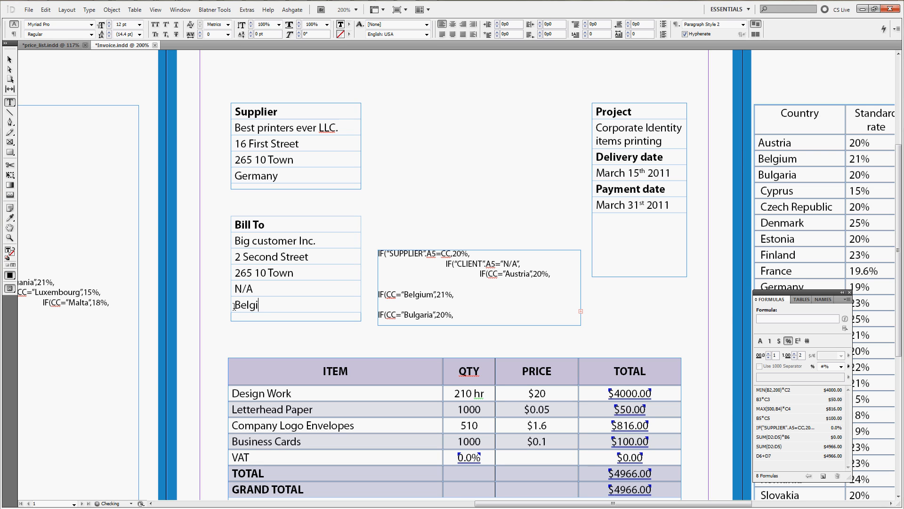
{"action": "type", "text": "um"}
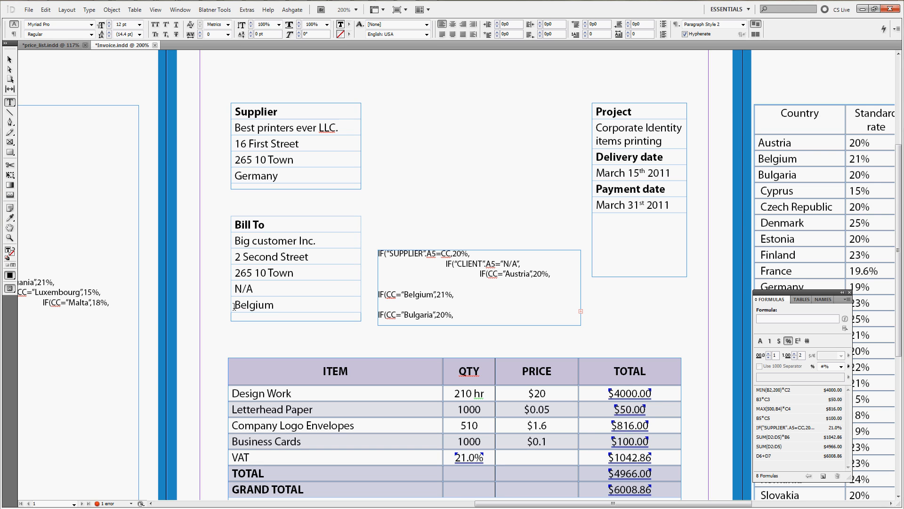
{"action": "type", "text": "Cyprus"}
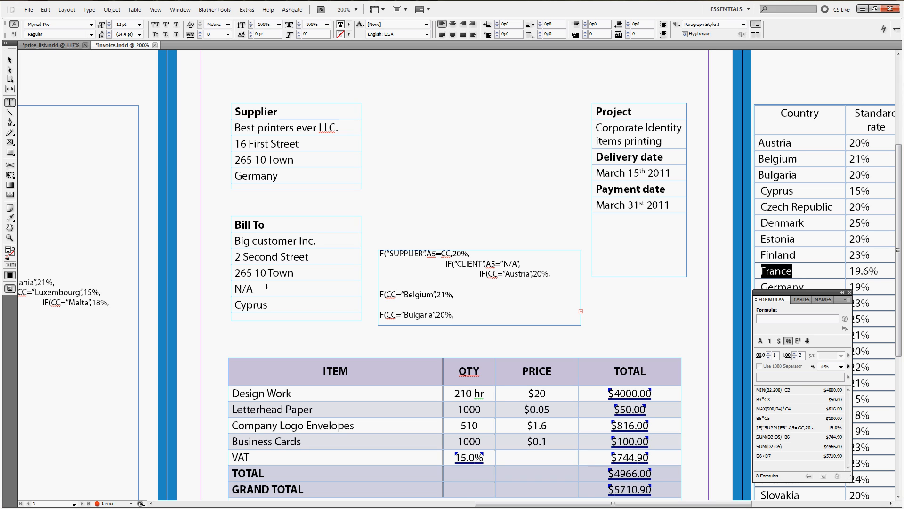
{"action": "double_click", "coordinate": [251, 304]}
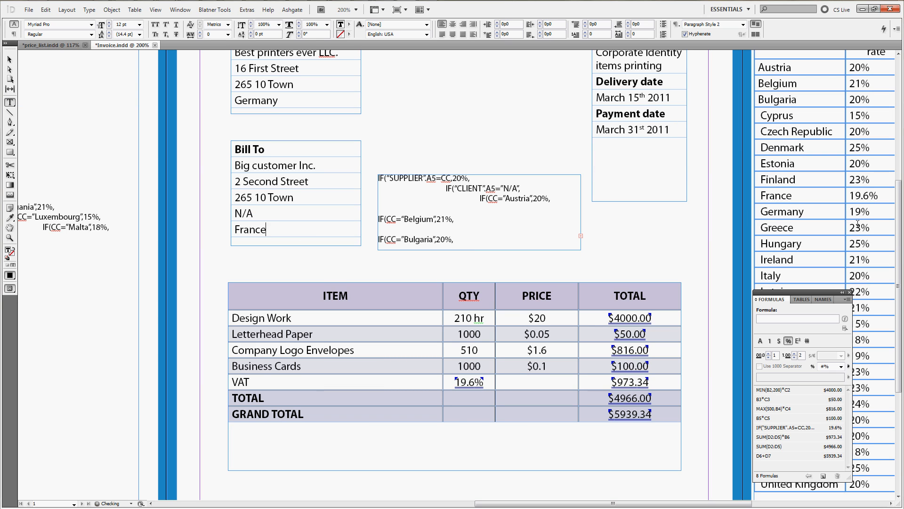
{"action": "scroll", "scroll_direction": "down", "scroll_amount": 3}
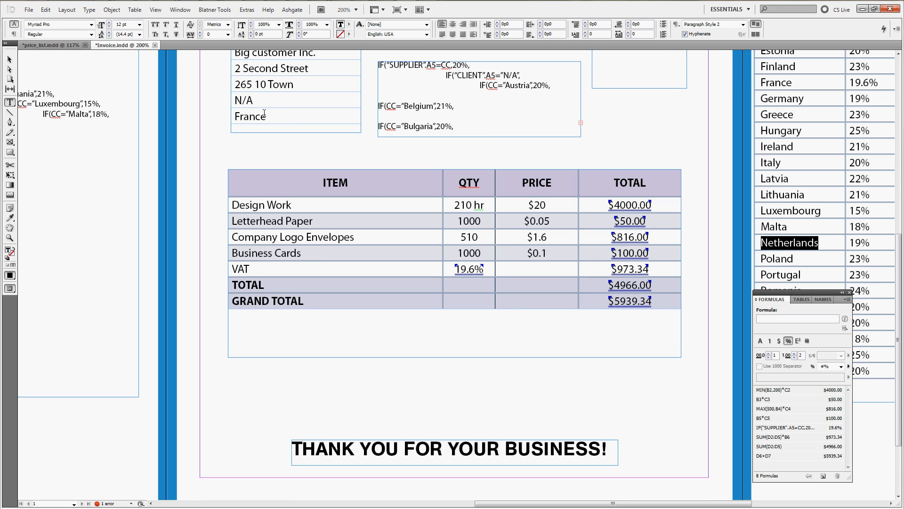
{"action": "type", "text": "Netherlands"}
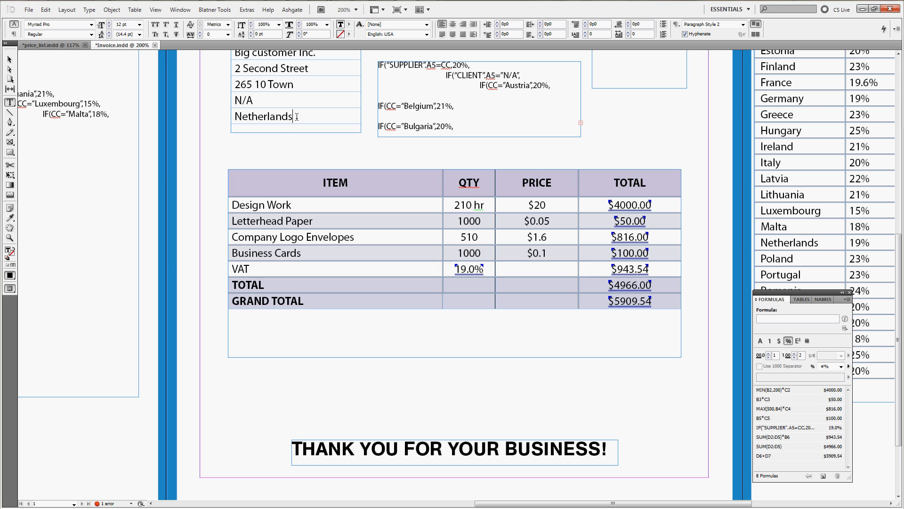
Set the client country to USA so the VAT cell shows 0.0%.
{"action": "double_click", "coordinate": [262, 116]}
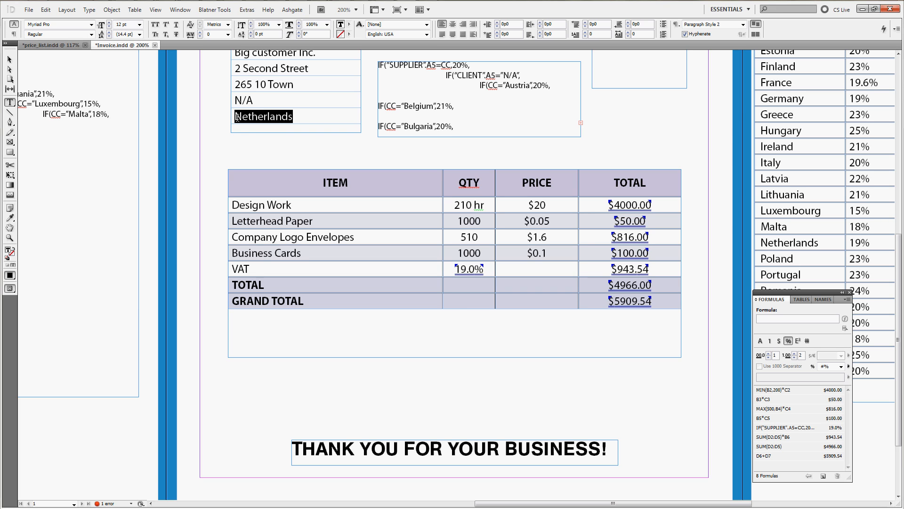
{"action": "type", "text": "USA"}
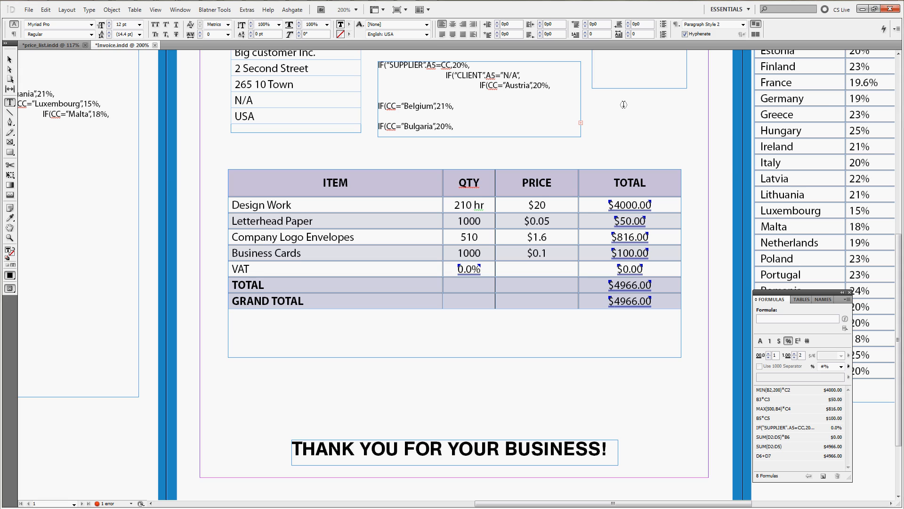
{"action": "mouse_move", "coordinate": [545, 222]}
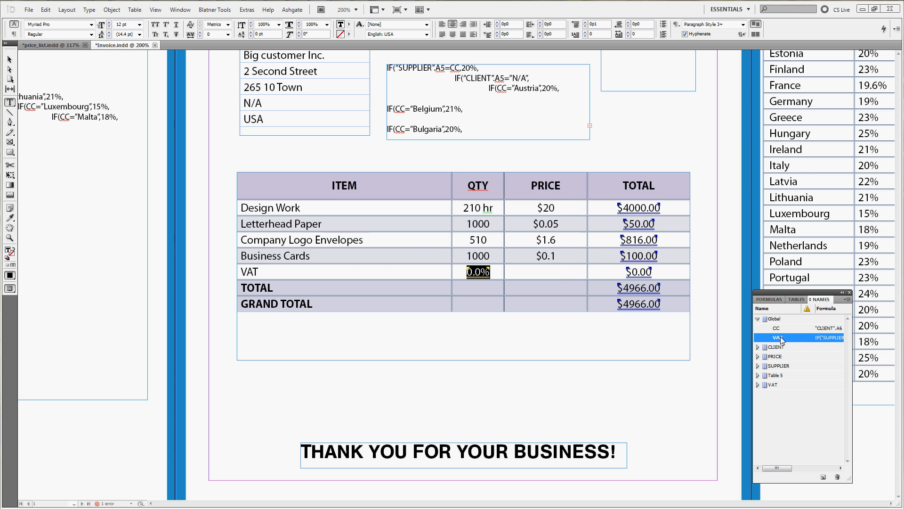
Assign the global name VAT to the rate cell and confirm it in the Formulas list, still 0.0%.
{"action": "double_click", "coordinate": [777, 338]}
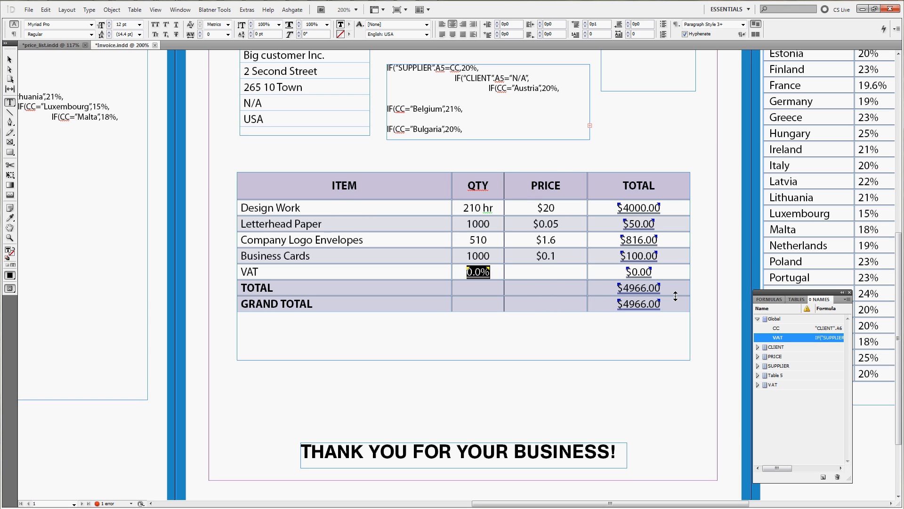
{"action": "left_click", "coordinate": [770, 299]}
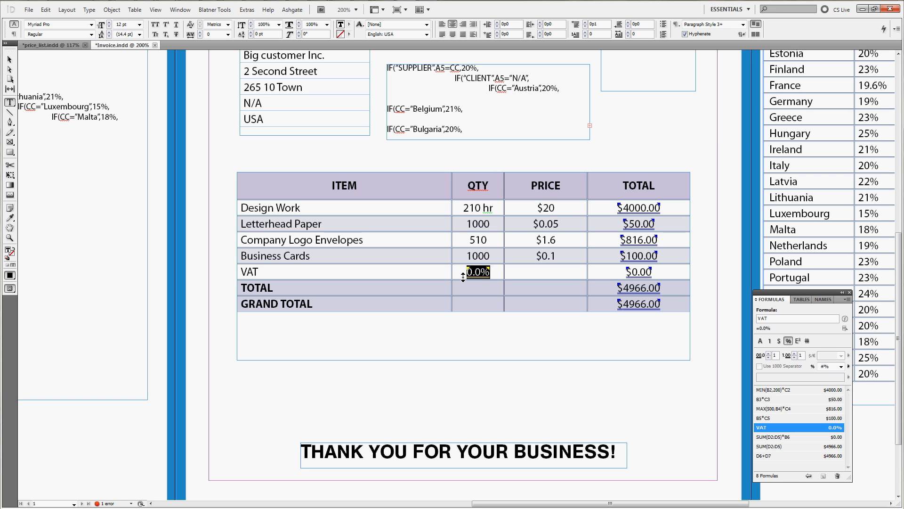
{"action": "mouse_move", "coordinate": [468, 289]}
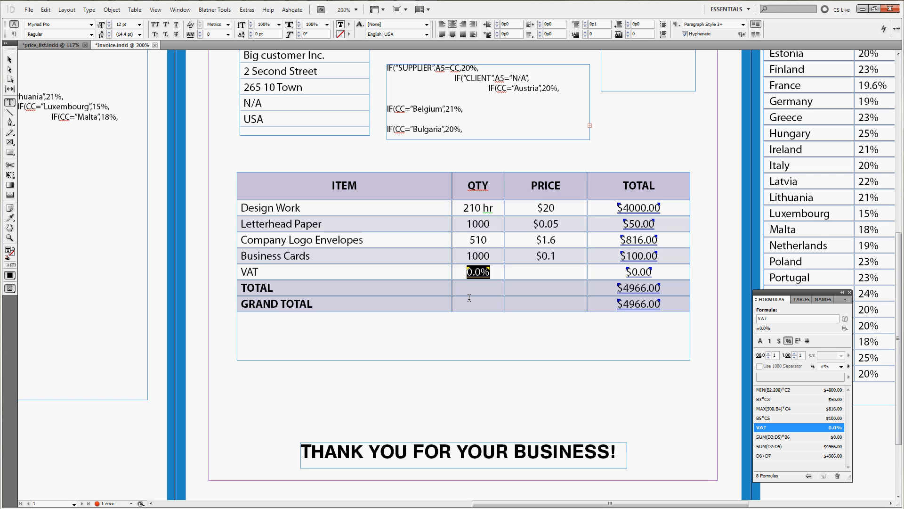
{"action": "mouse_move", "coordinate": [469, 295]}
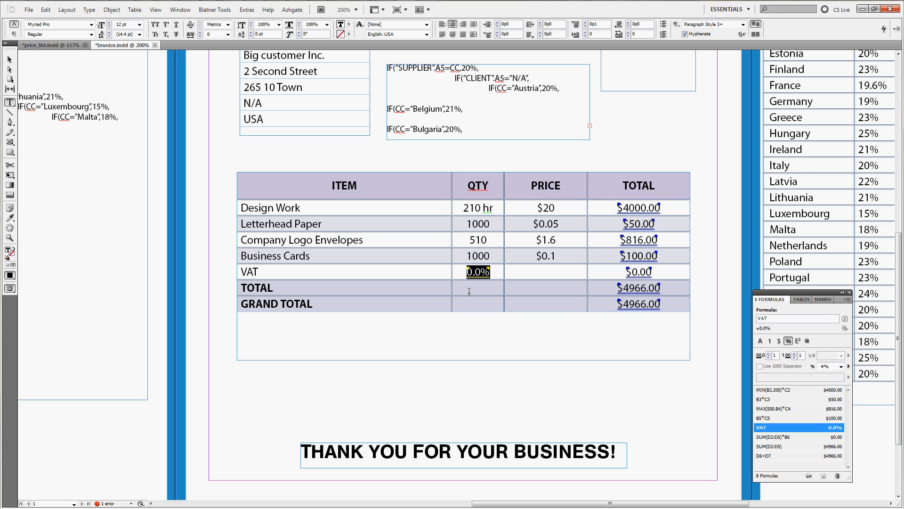
{"action": "mouse_move", "coordinate": [471, 294]}
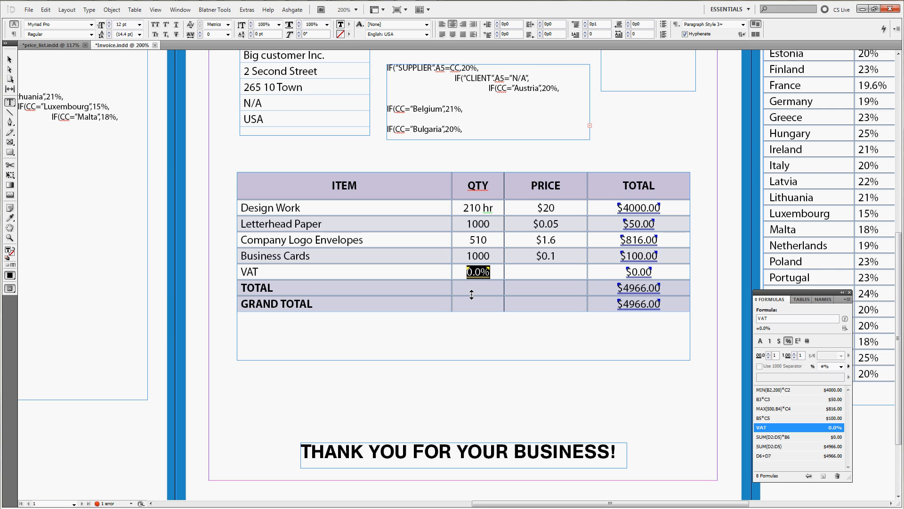